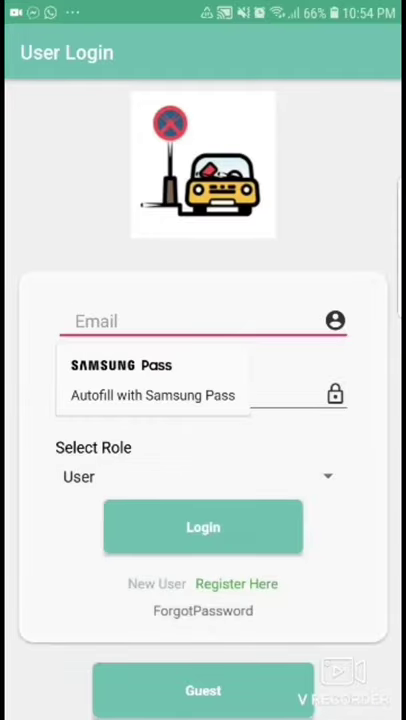
Step: Register a new user account for Pavel with name, gender, email, phone and password
click(236, 583)
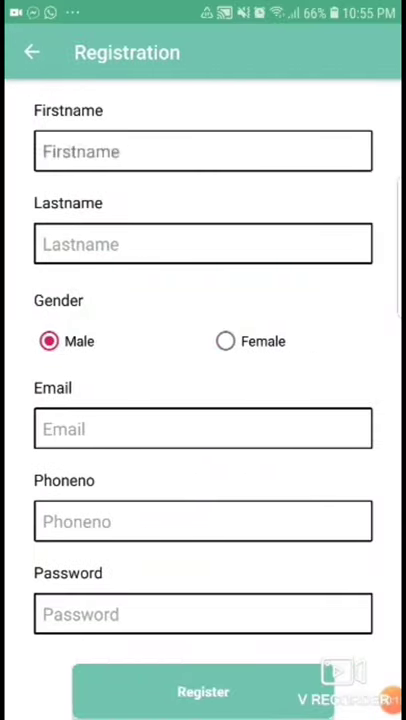
text(pa)
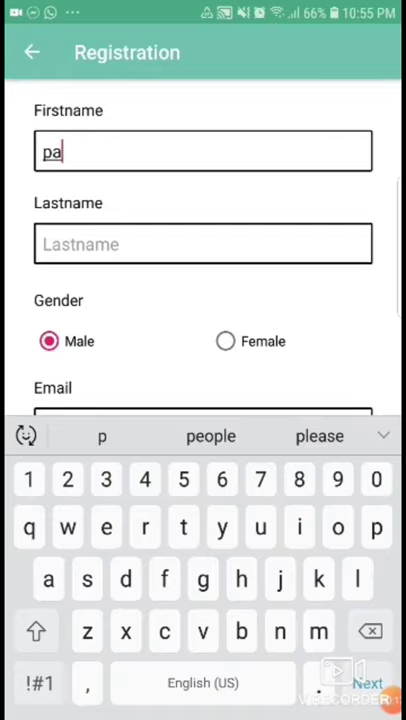
text(vel)
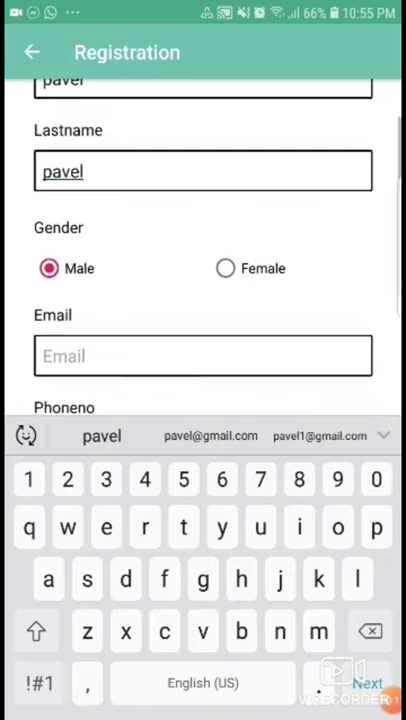
click(203, 356)
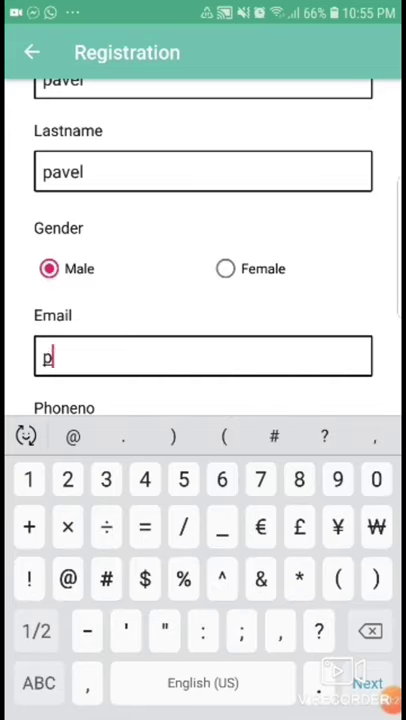
text(@gmail.com)
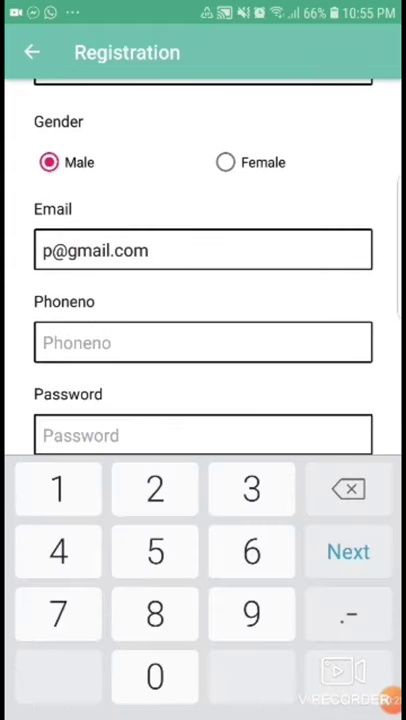
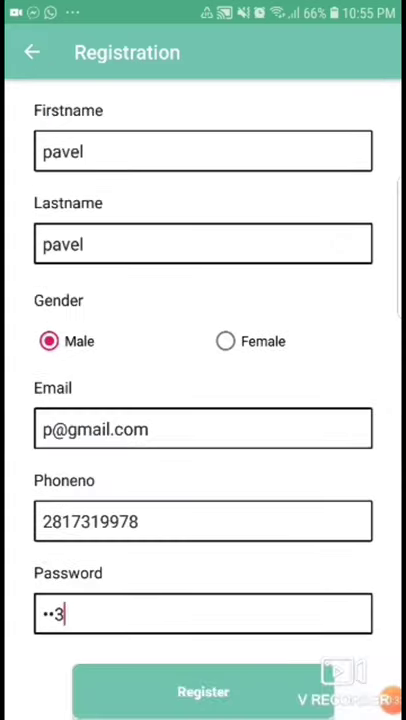
click(203, 692)
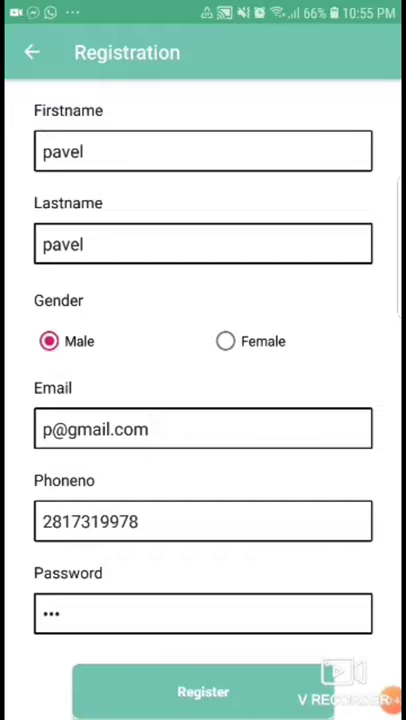
click(203, 692)
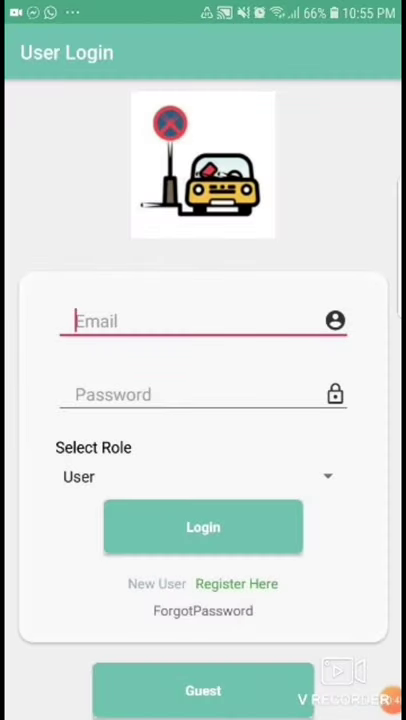
Step: Log in as the newly registered user with its email and password
text(p)
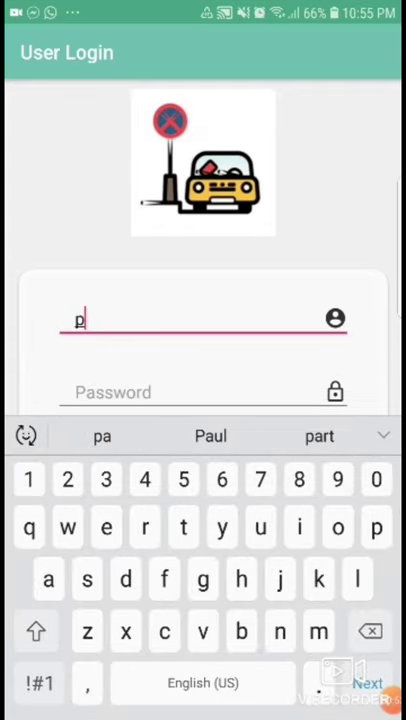
text(@gmail.com)
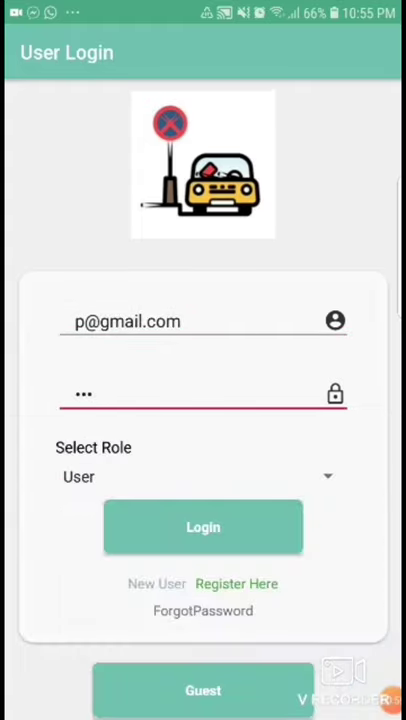
click(203, 527)
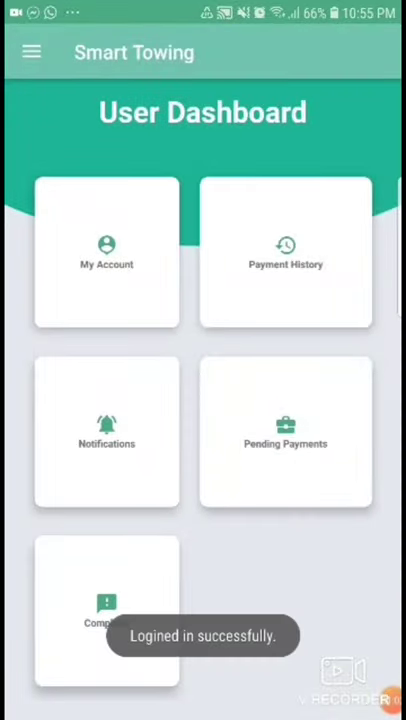
Step: View the My Account and Complaint screens, returning to the dashboard each time
click(106, 250)
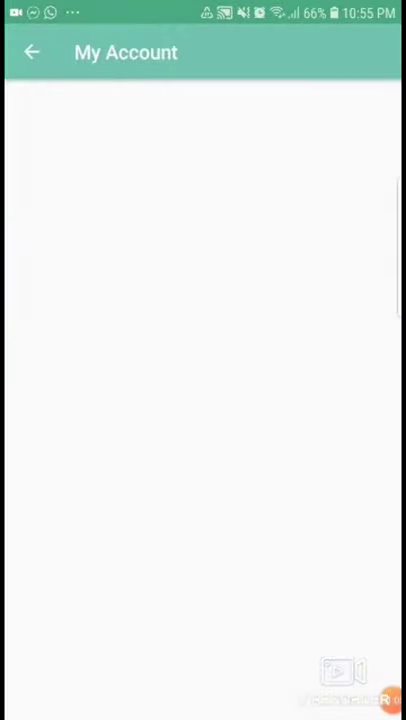
click(33, 51)
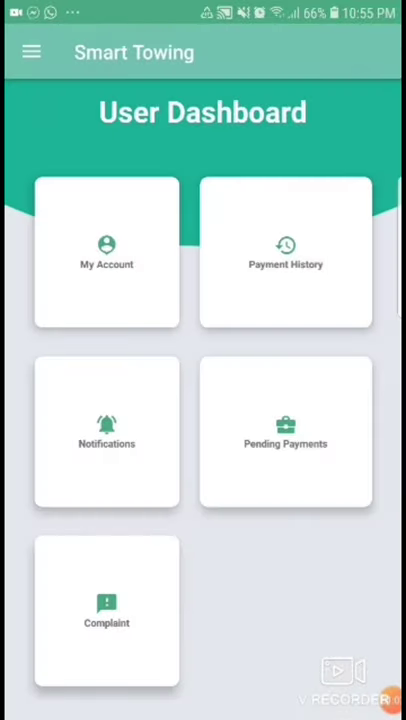
click(106, 610)
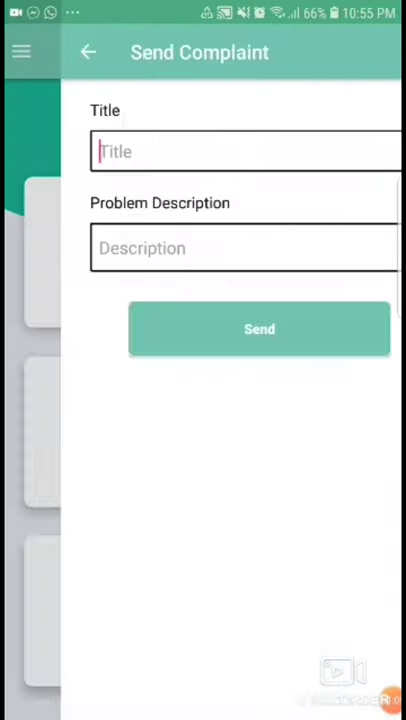
click(88, 51)
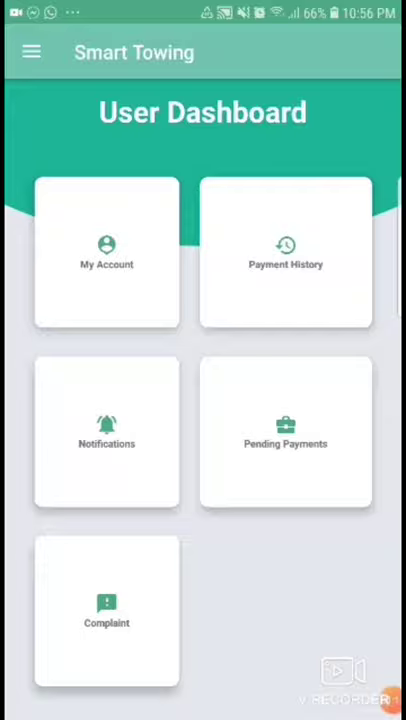
Step: Check Pending Payments, then go to Add Car Details via the side menu
click(285, 432)
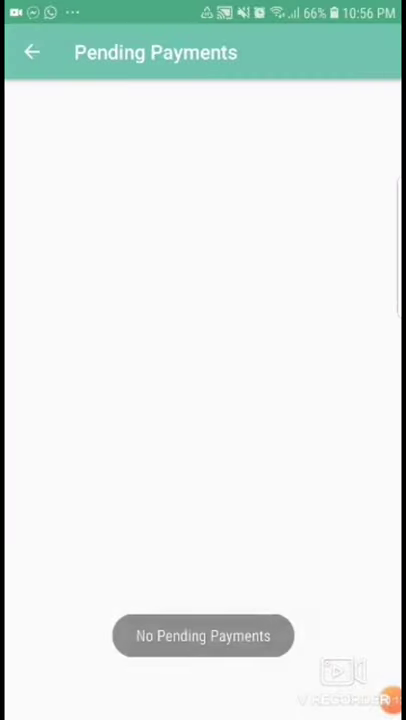
click(33, 50)
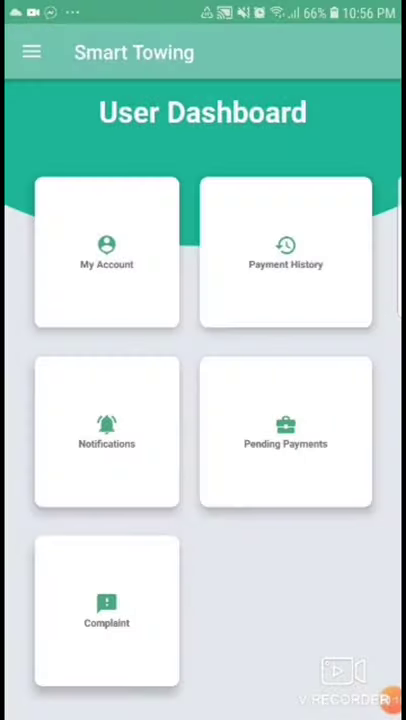
click(30, 51)
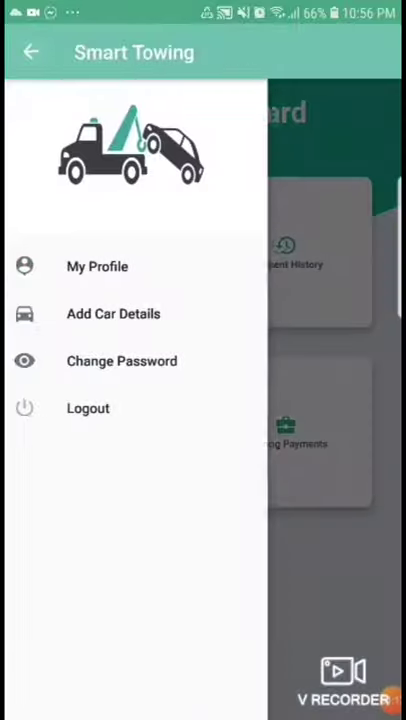
click(113, 313)
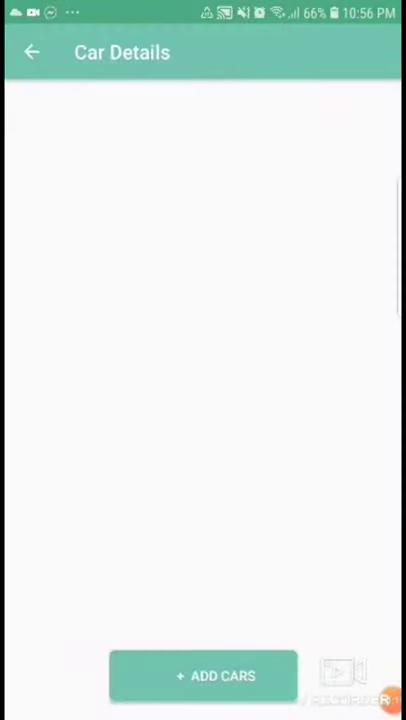
Step: Start a new car with make BMW, model 370i and colour white
click(204, 676)
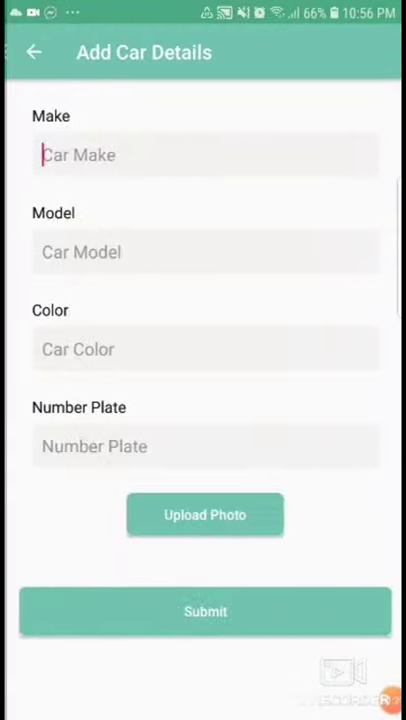
click(203, 155)
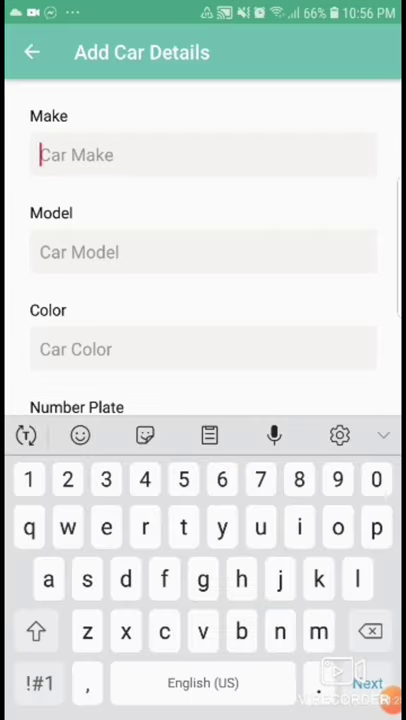
click(33, 633)
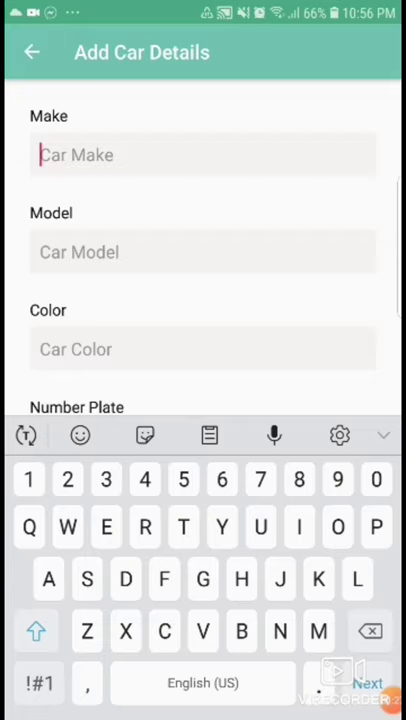
text(BMW)
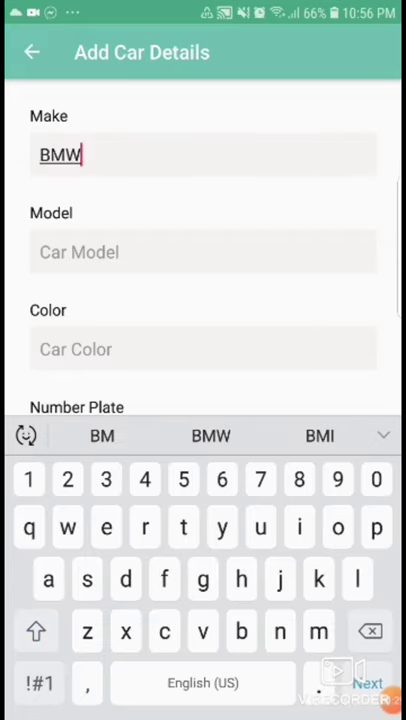
click(203, 251)
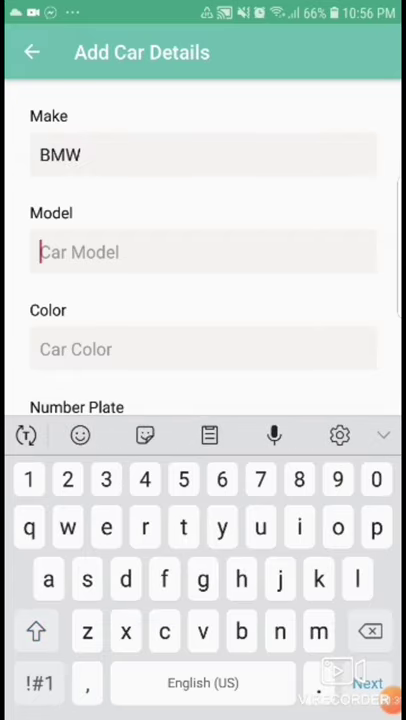
text(370i)
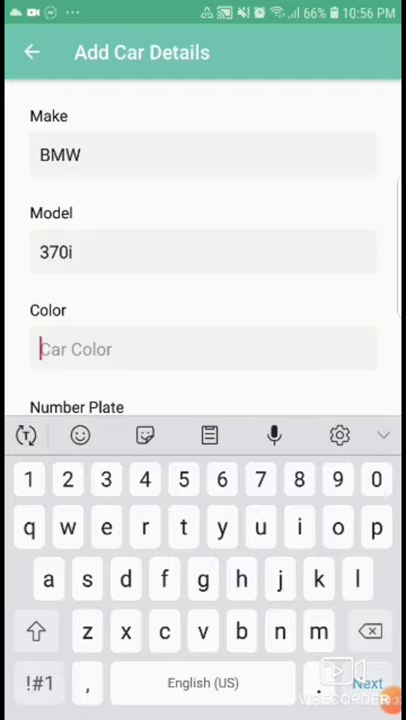
text(white)
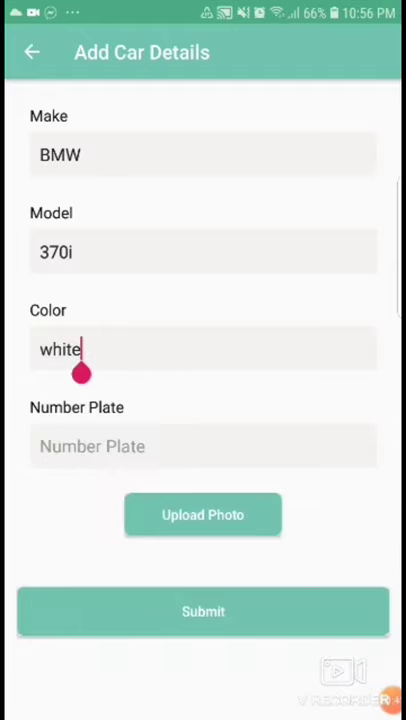
click(203, 446)
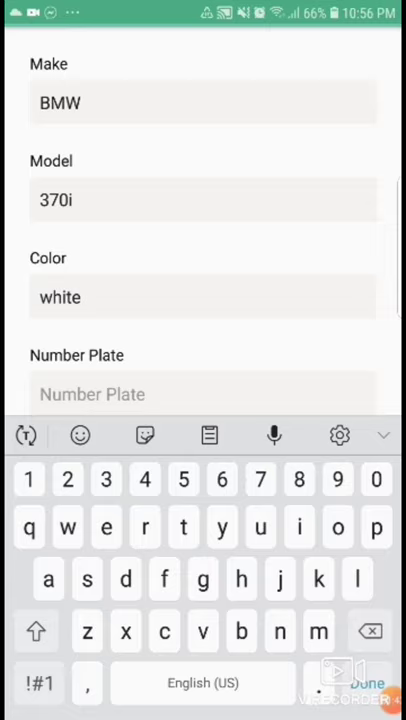
text(15-LK)
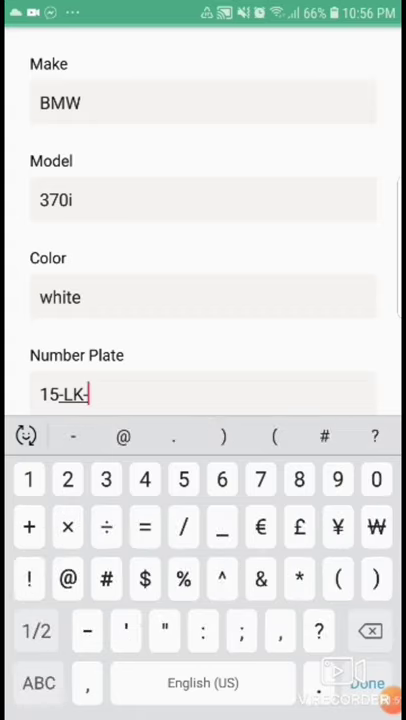
text(-10)
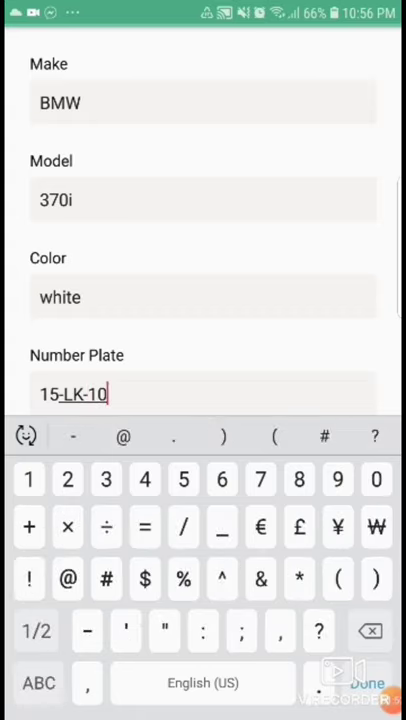
click(337, 480)
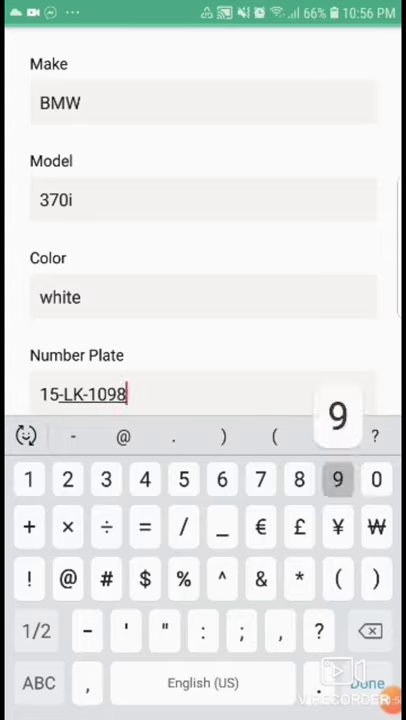
click(298, 479)
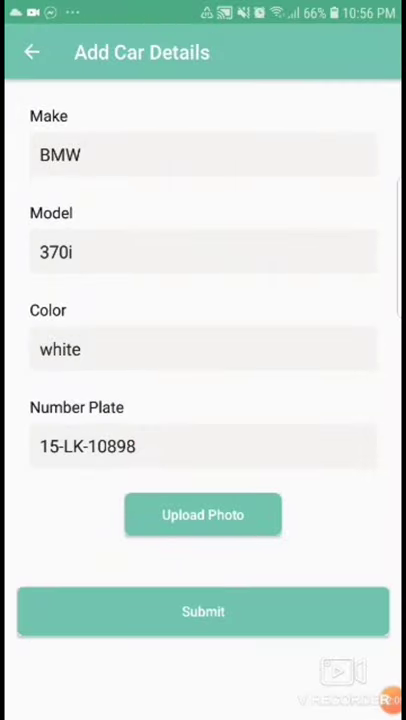
Step: Attach a car picture from the Gallery's Test car album
click(203, 514)
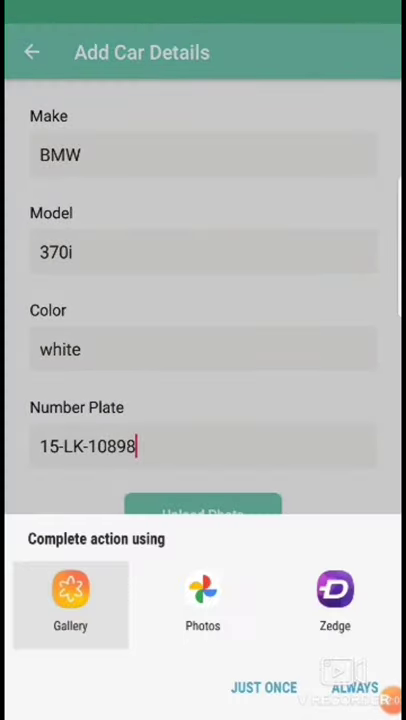
click(70, 595)
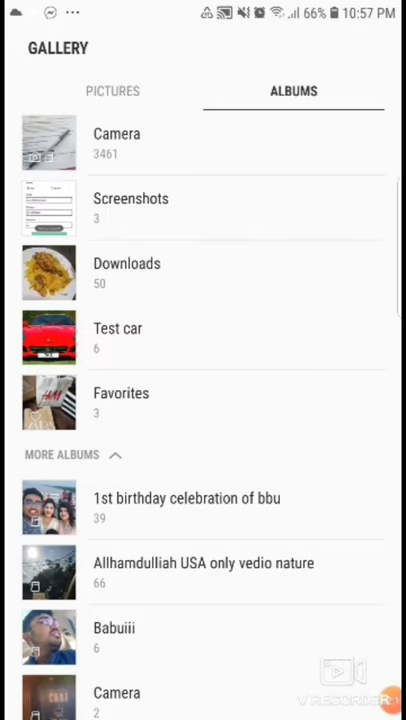
click(118, 328)
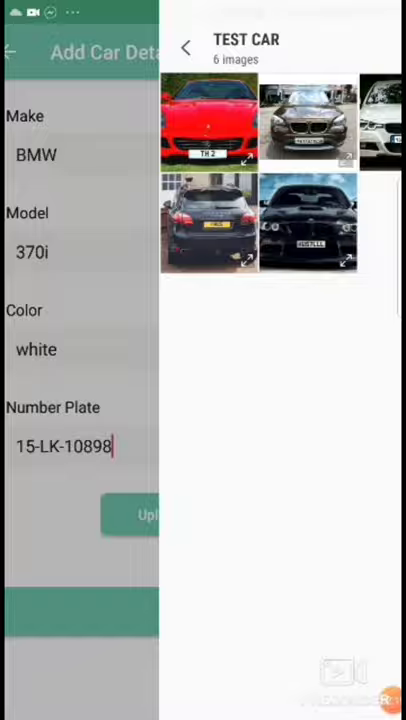
click(190, 46)
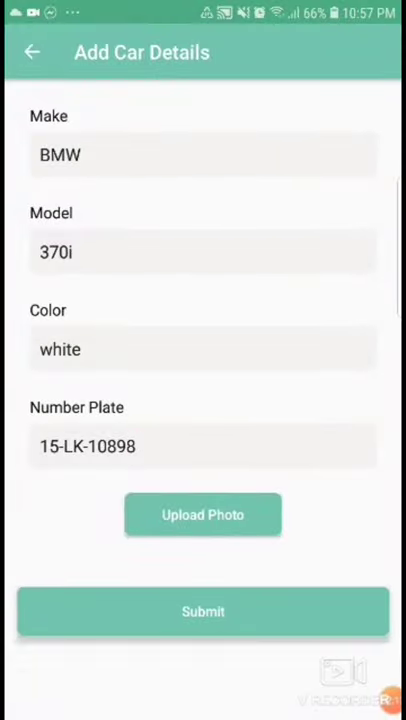
click(203, 612)
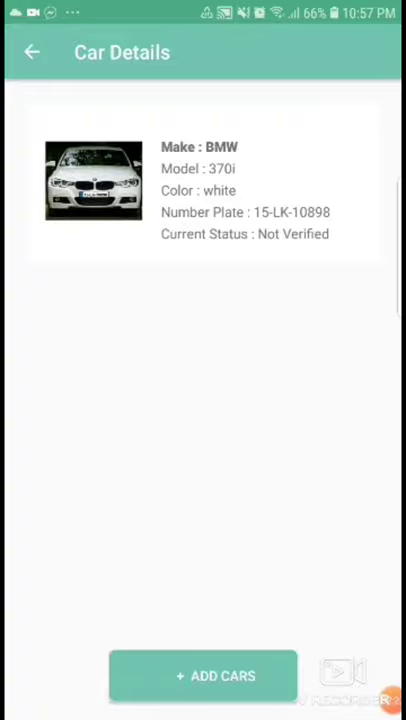
click(33, 51)
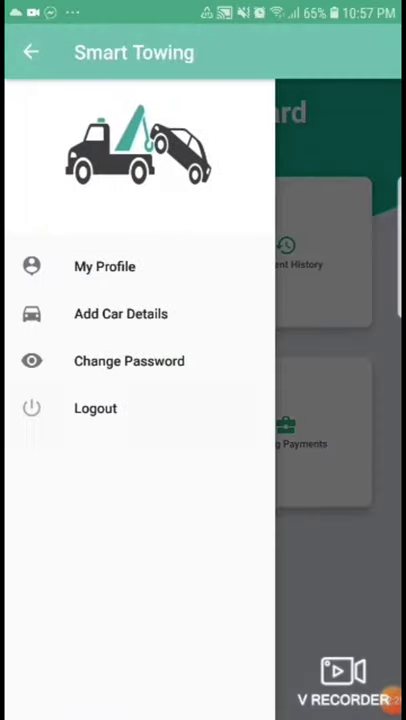
Step: Log out and sign back in with the Admin role and admin credentials
click(95, 408)
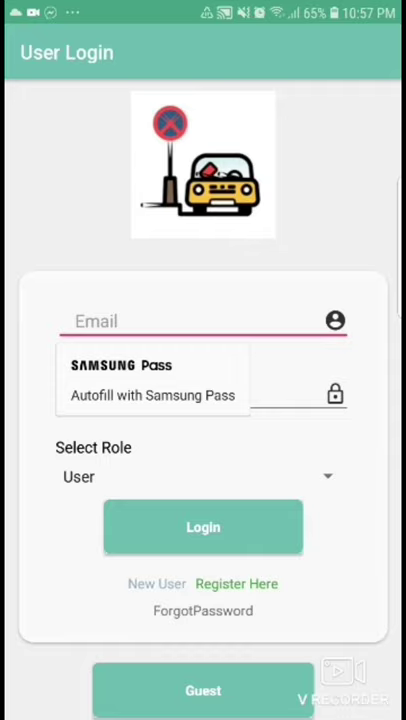
click(200, 476)
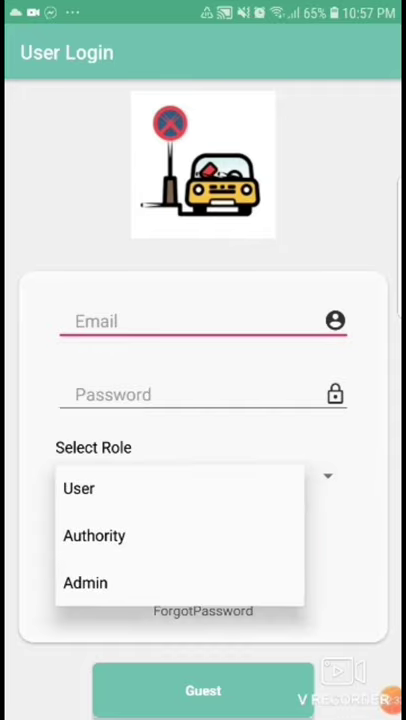
click(84, 582)
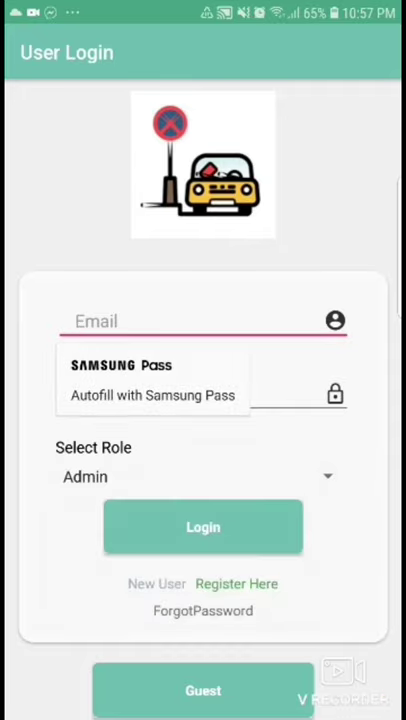
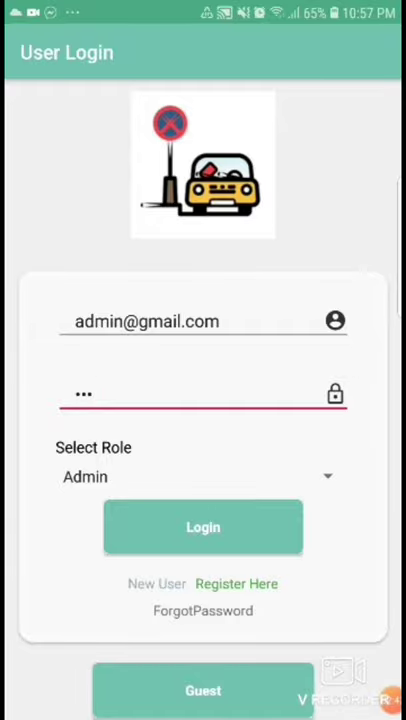
click(203, 527)
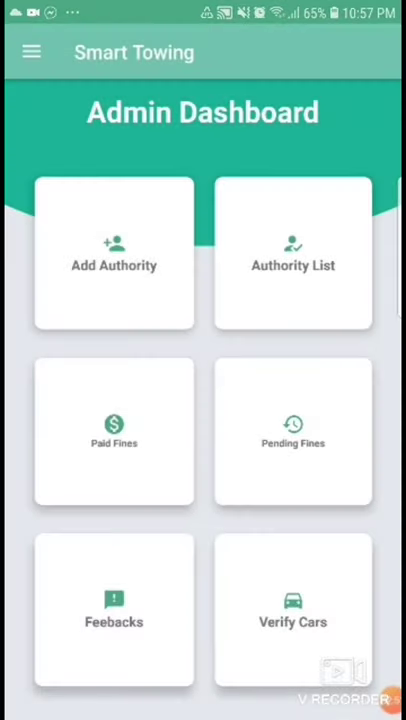
click(292, 253)
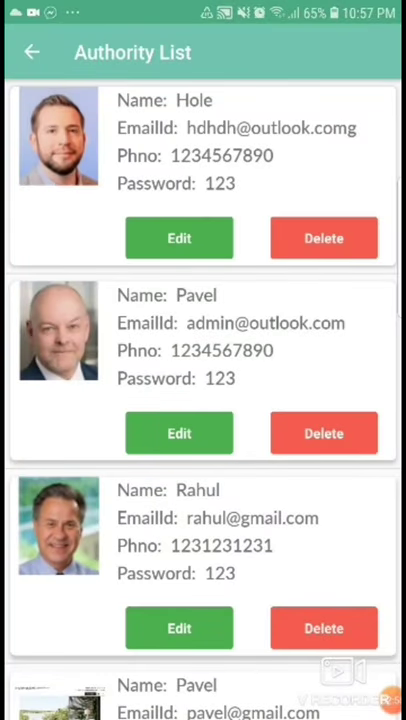
scroll(down, 3)
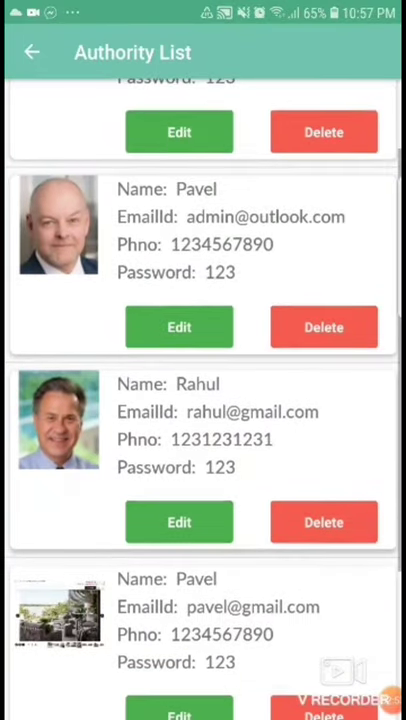
scroll(down, 3)
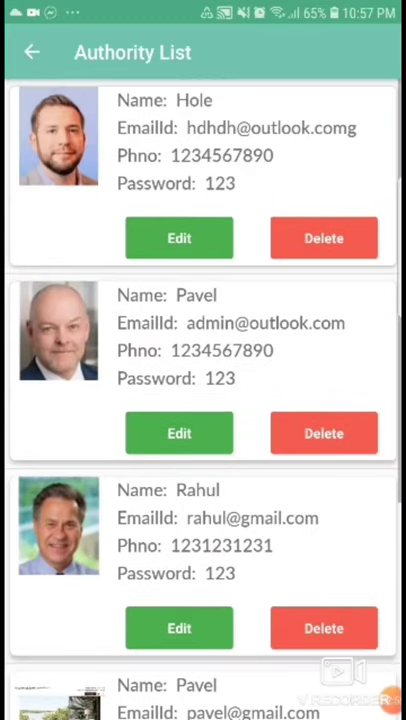
scroll(down, 3)
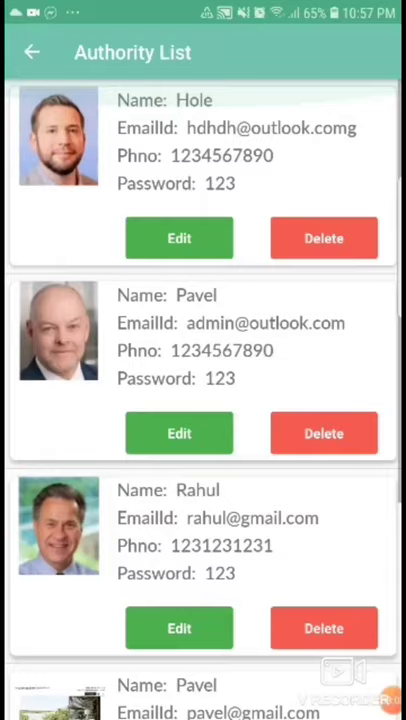
click(30, 53)
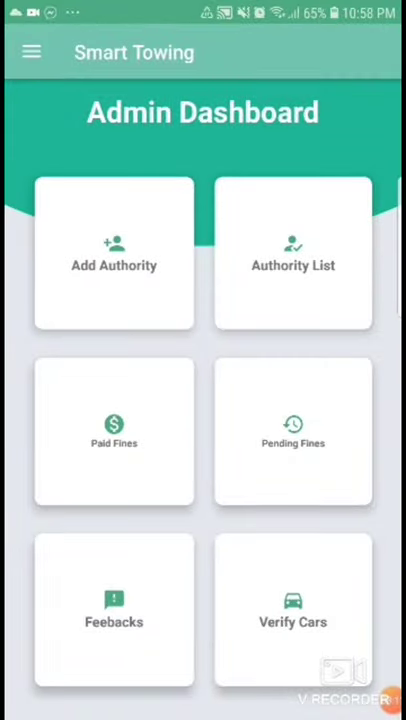
click(292, 613)
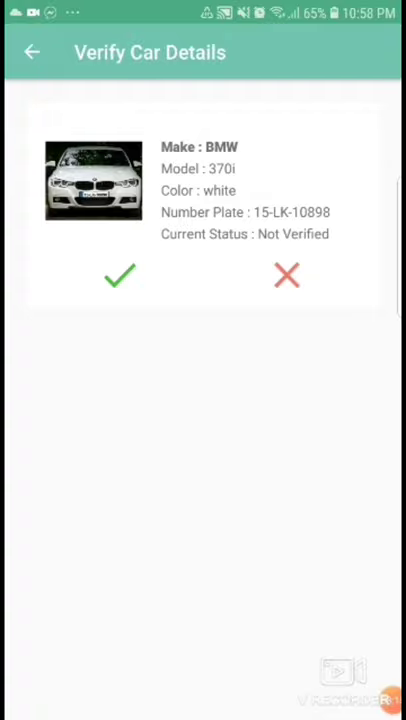
click(120, 276)
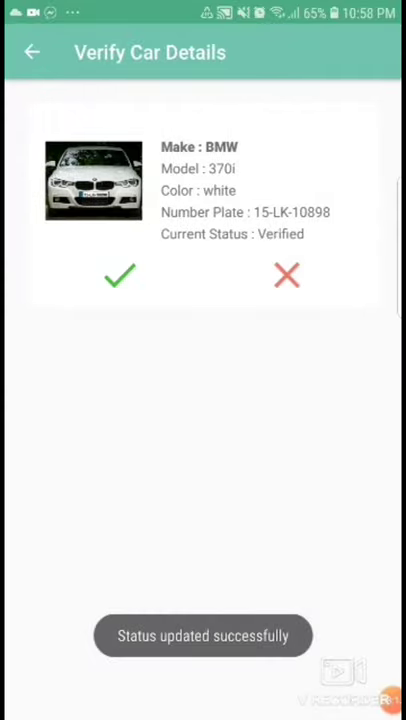
click(286, 276)
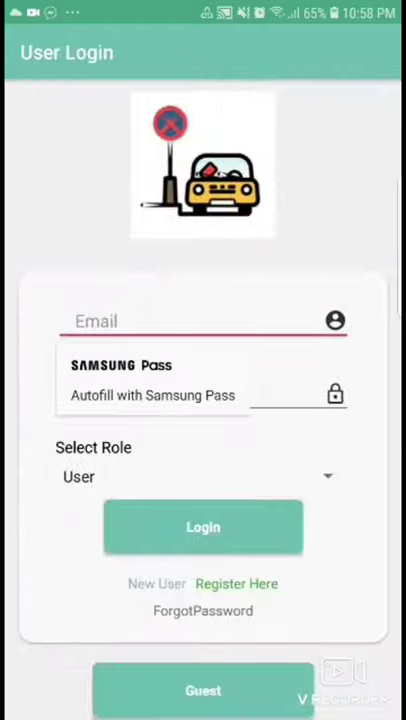
Step: Sign in with the Authority role, decline autofill, and start making a fine
click(150, 320)
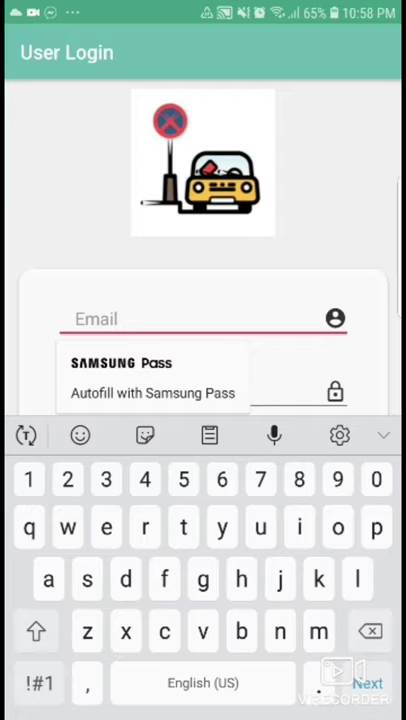
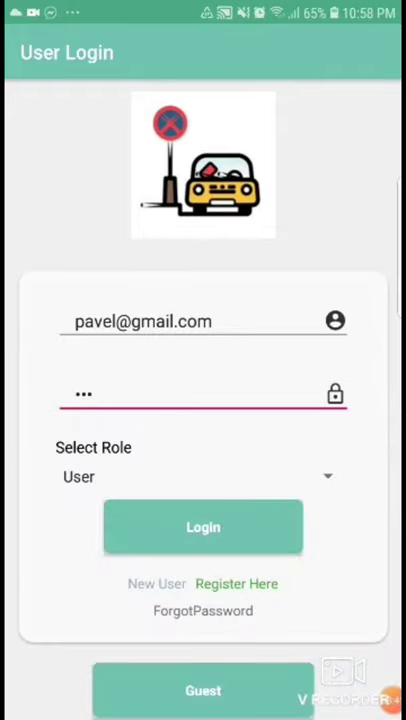
click(203, 476)
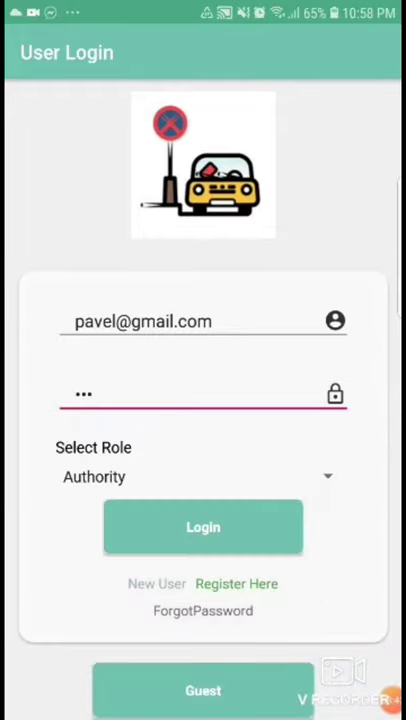
click(203, 527)
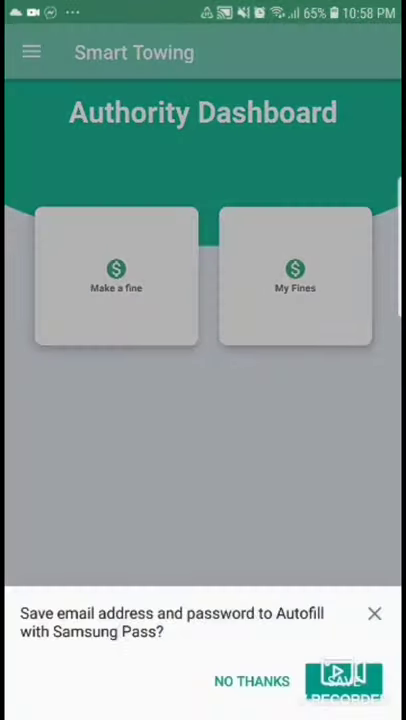
click(251, 682)
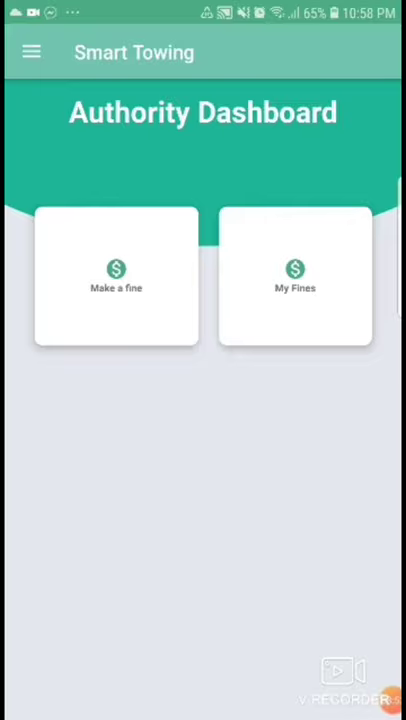
click(116, 278)
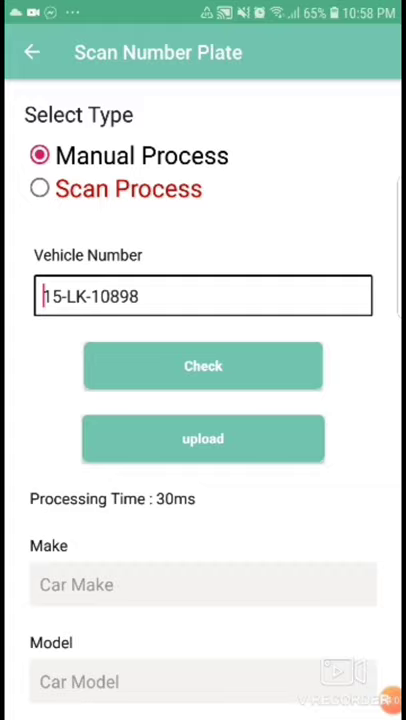
click(203, 365)
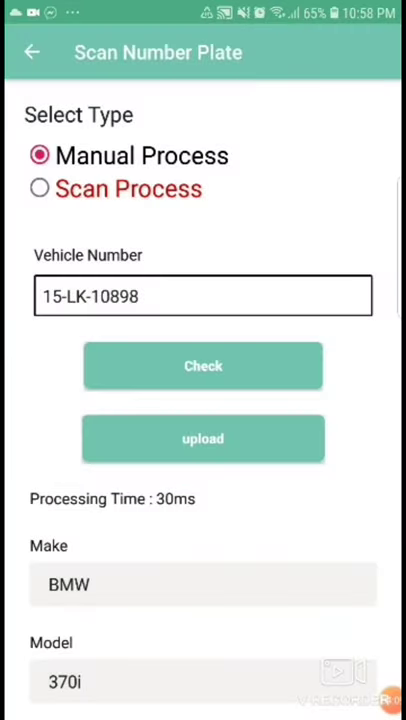
scroll(down, 3)
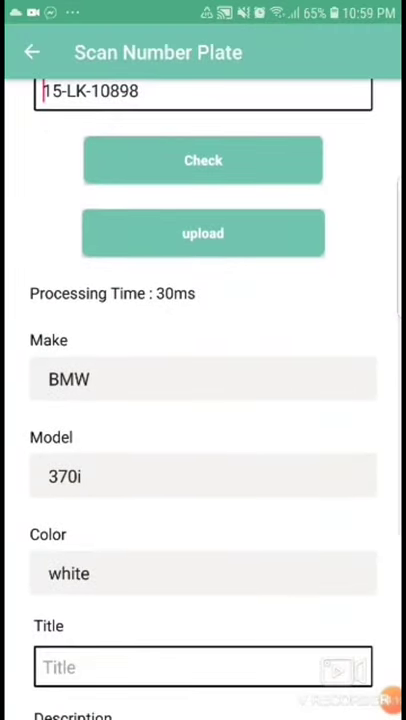
scroll(down, 3)
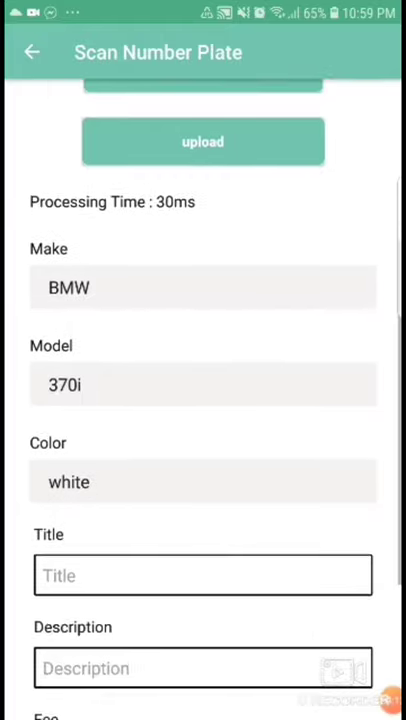
click(203, 575)
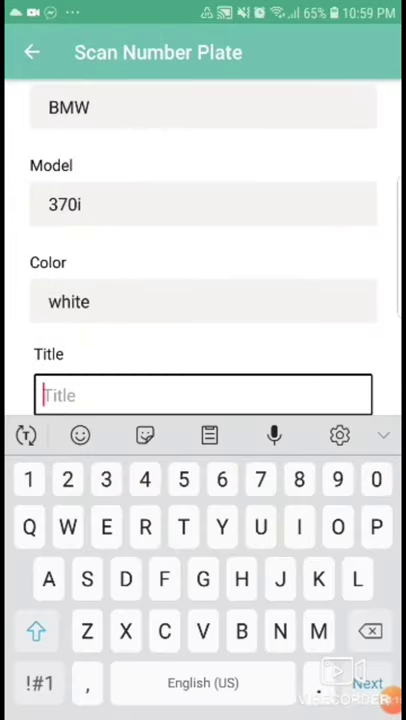
text(Wrong Parking)
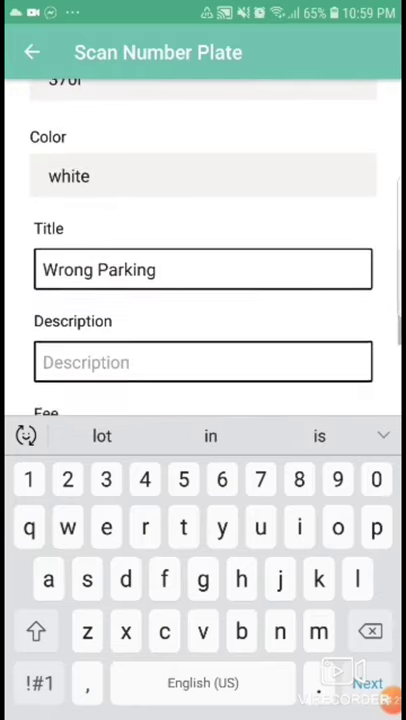
Step: Add description No Valid Parking Sticker and fee 100, then Upload Photo
click(34, 631)
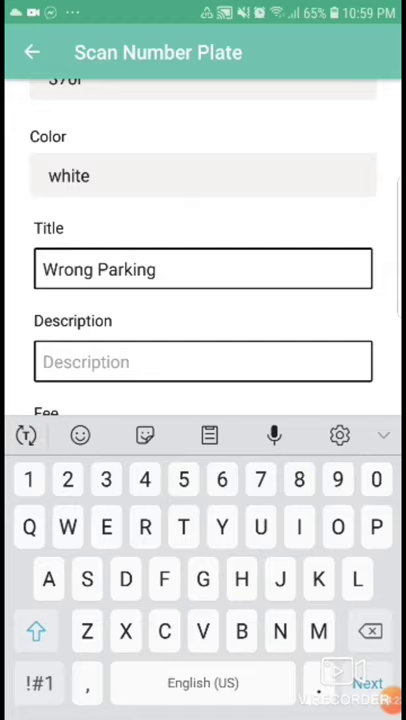
text(No)
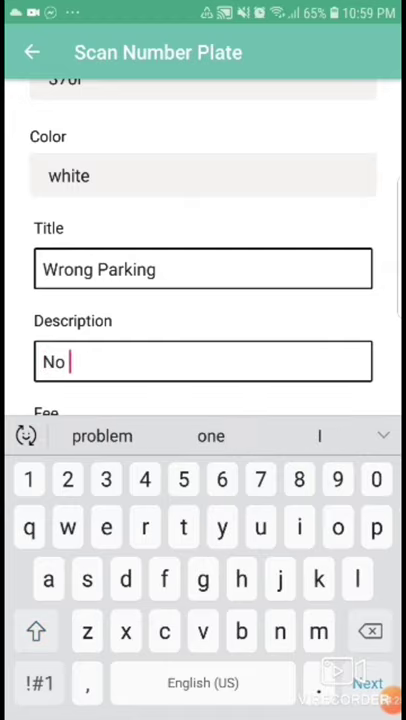
text(Sticker)
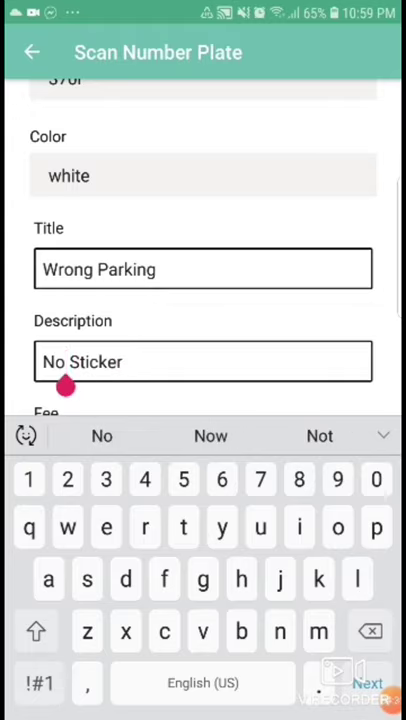
text(Parking)
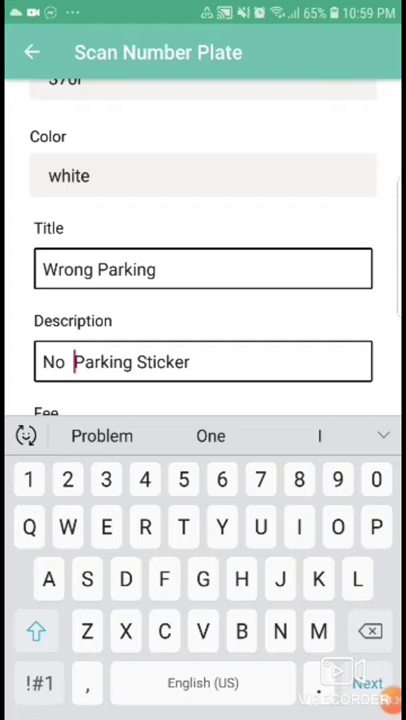
text(Valid)
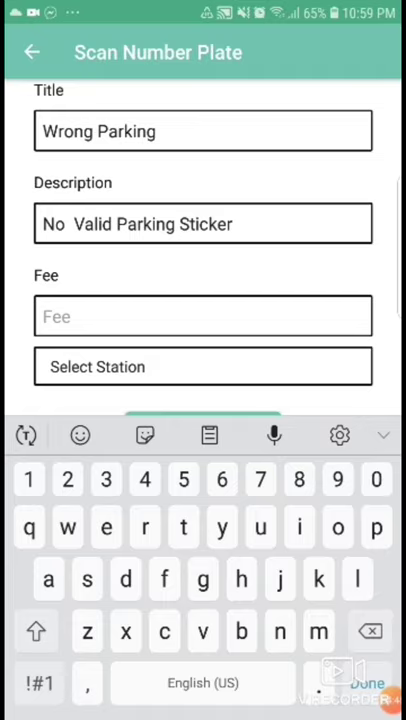
text(100)
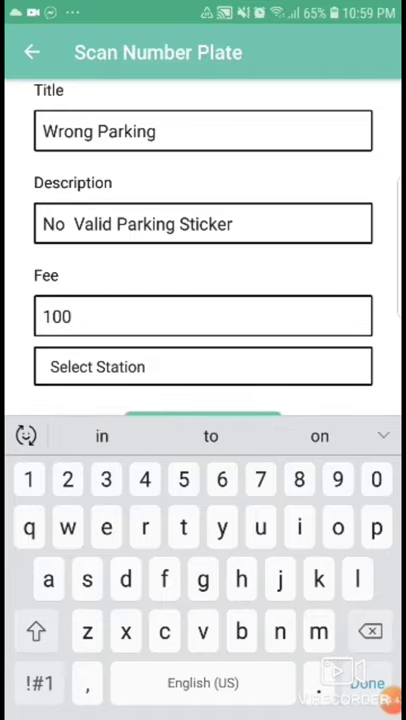
click(203, 366)
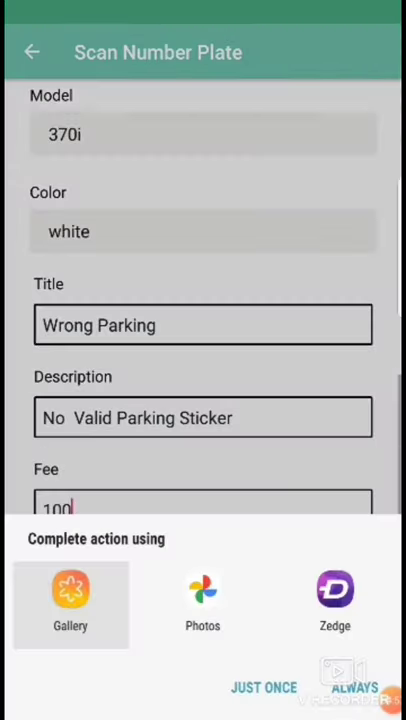
click(70, 593)
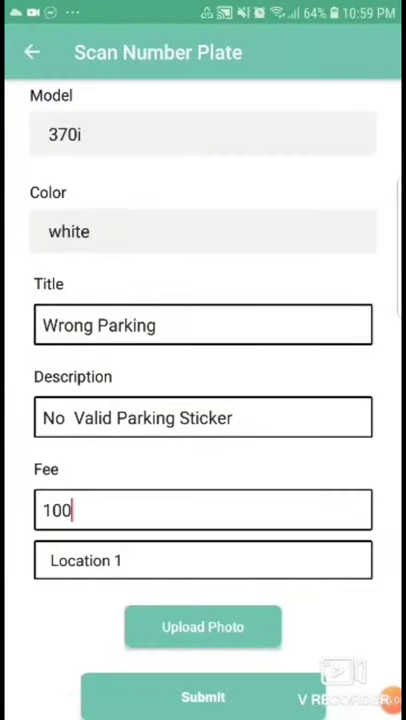
click(203, 697)
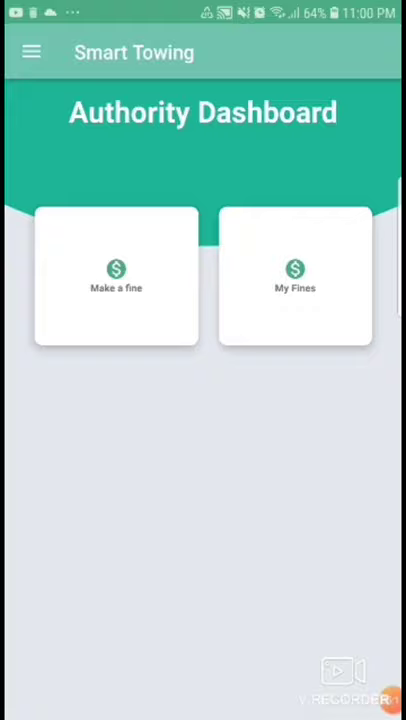
Step: Log out of the authority account and sign back in as a user
click(33, 51)
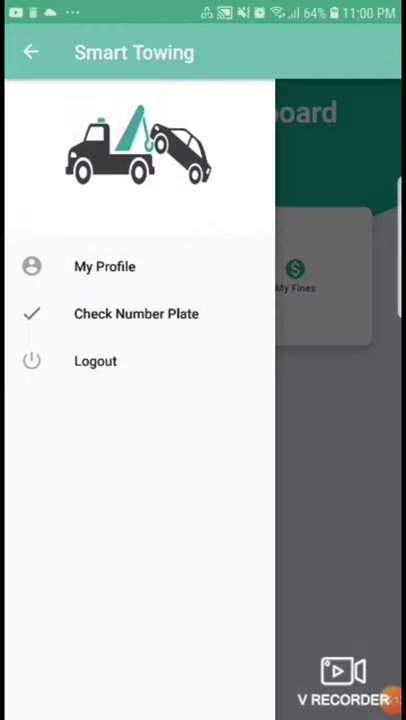
click(95, 361)
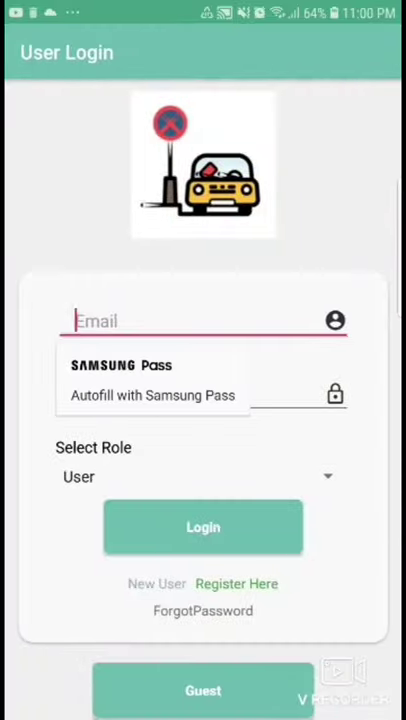
click(200, 320)
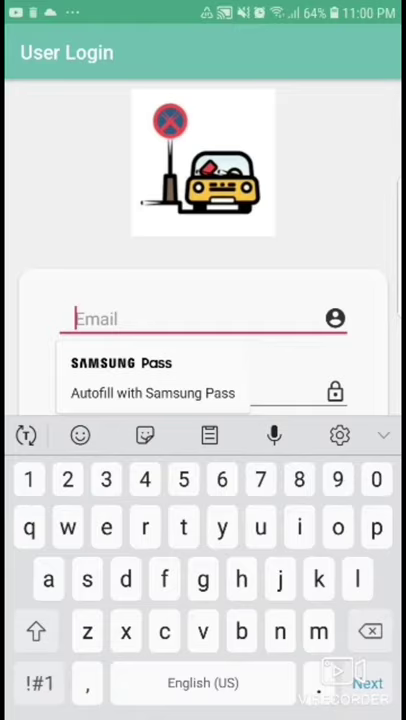
text(p)
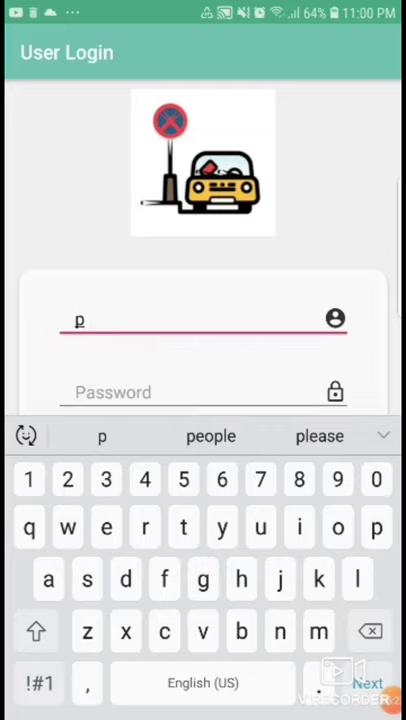
text(@)
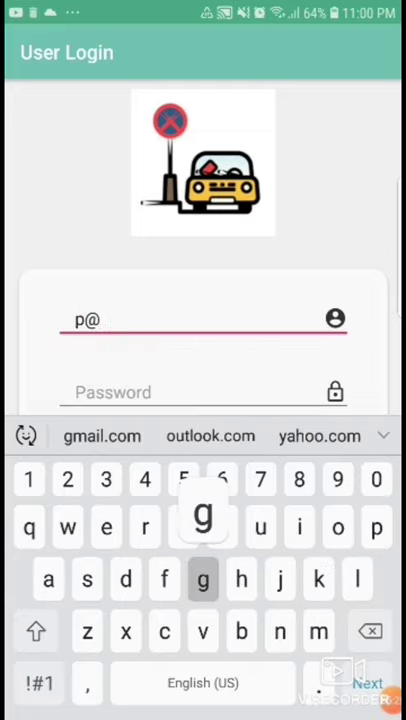
click(203, 392)
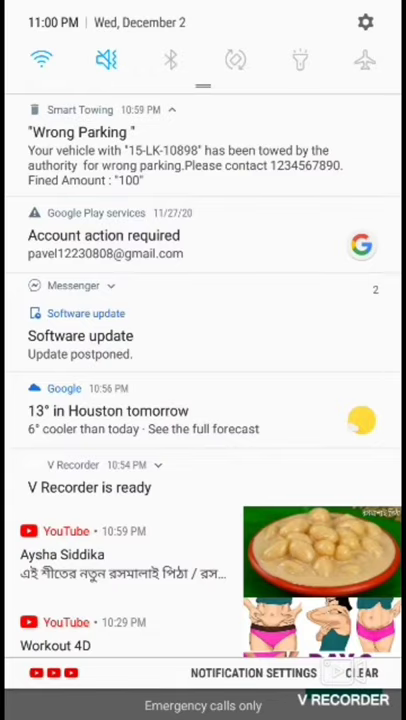
scroll(down, 3)
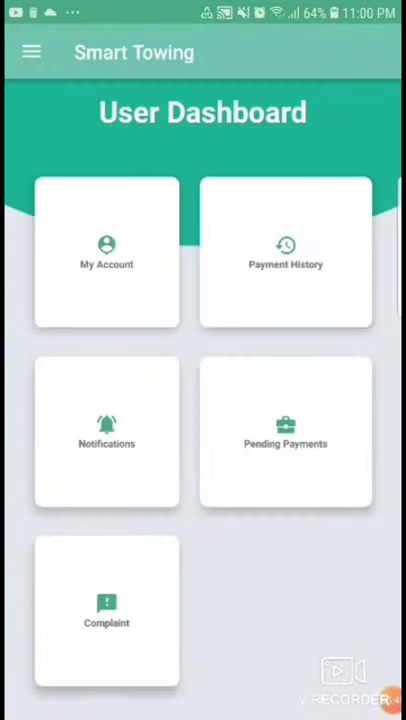
click(106, 432)
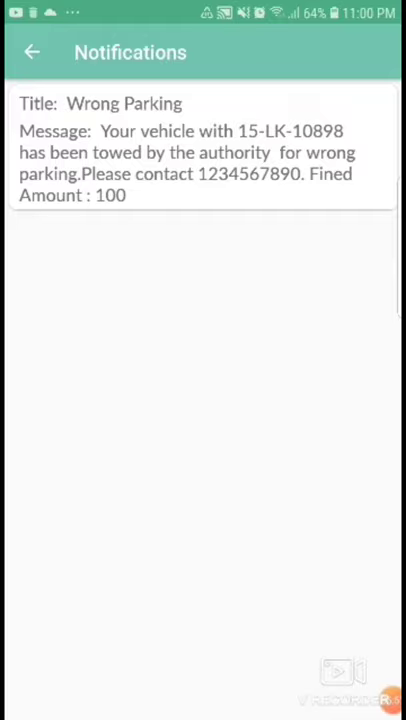
click(37, 51)
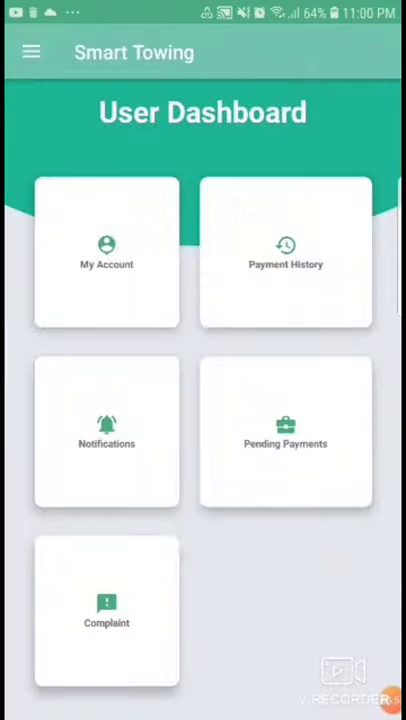
click(285, 432)
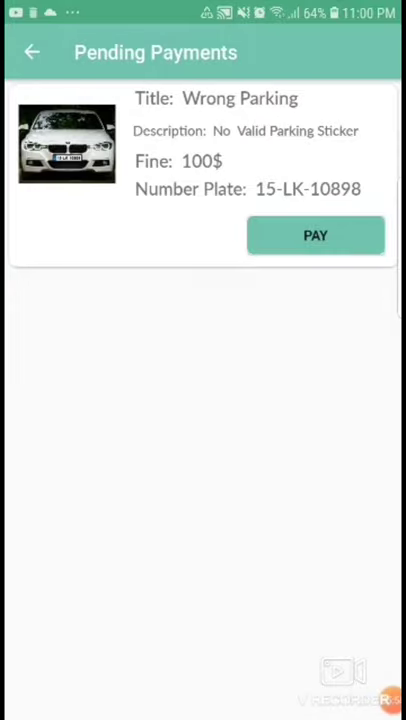
click(37, 51)
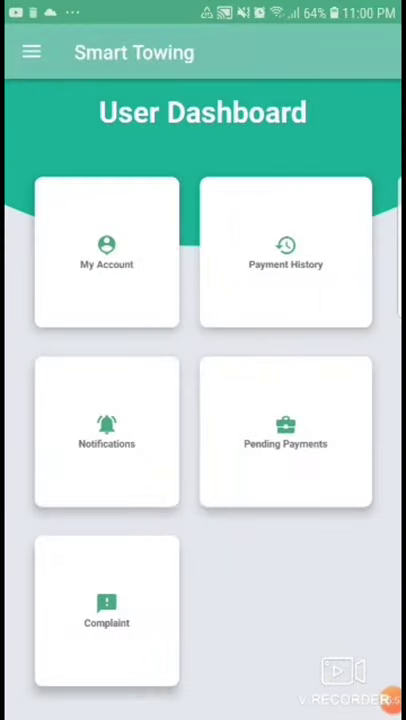
click(106, 250)
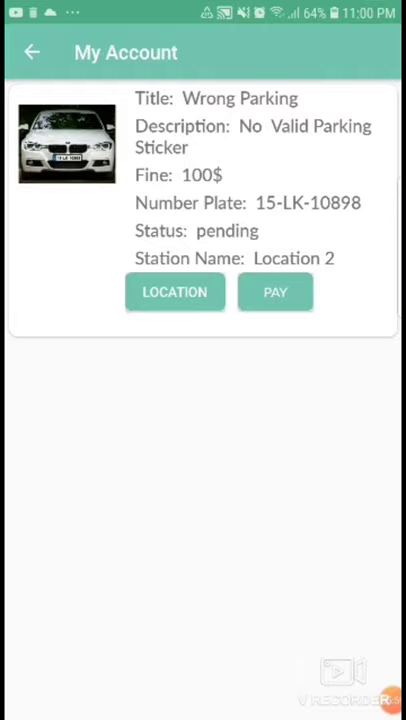
click(174, 292)
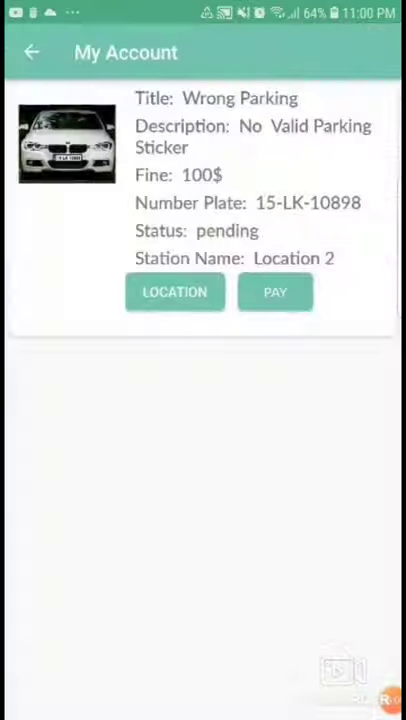
click(33, 52)
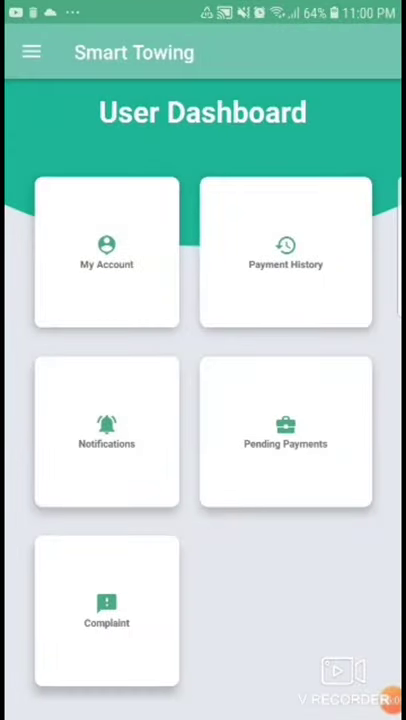
Step: Write and send a 'Wrong Towing' complaint describing sticker number 123
click(106, 610)
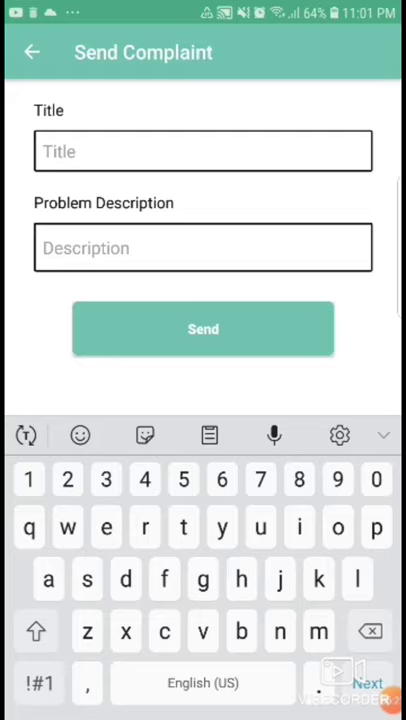
click(35, 632)
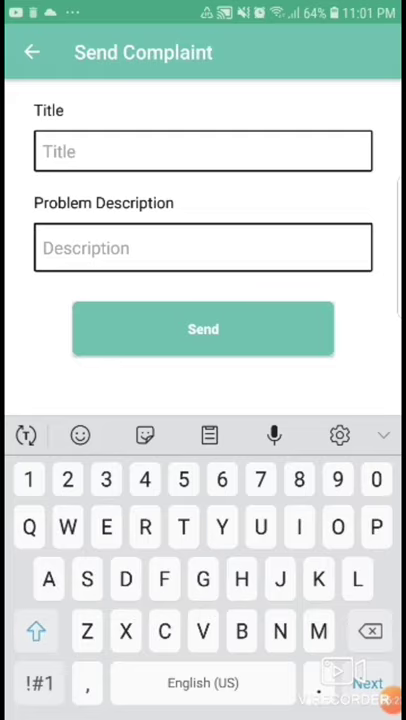
text(Wrong Towing)
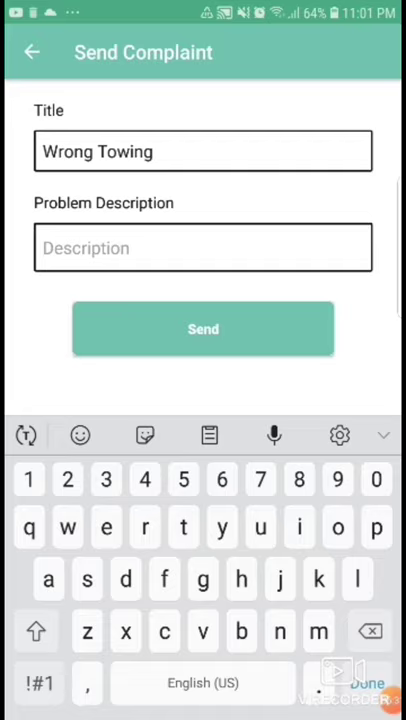
text(M)
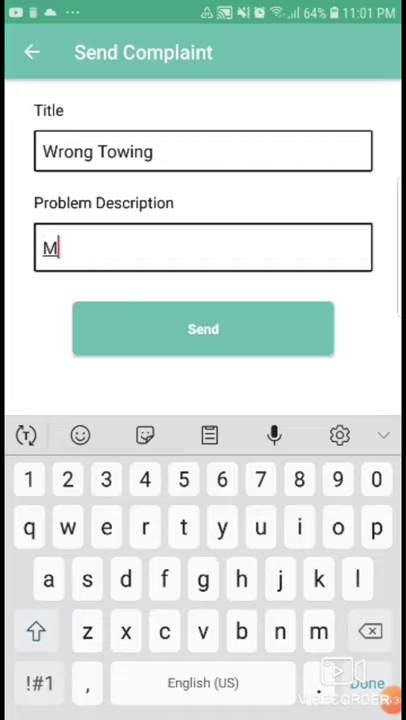
text(ik)
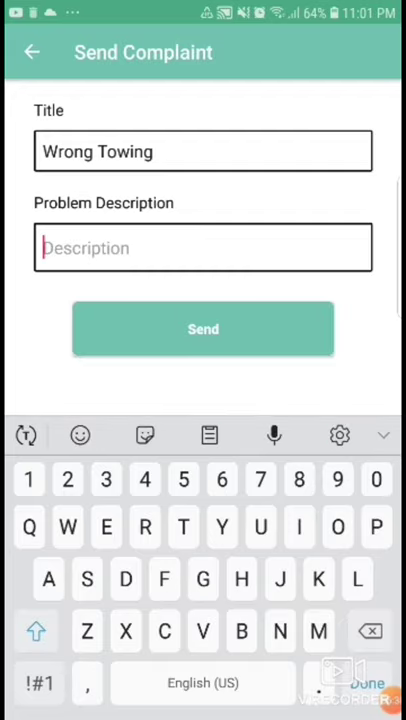
text(D)
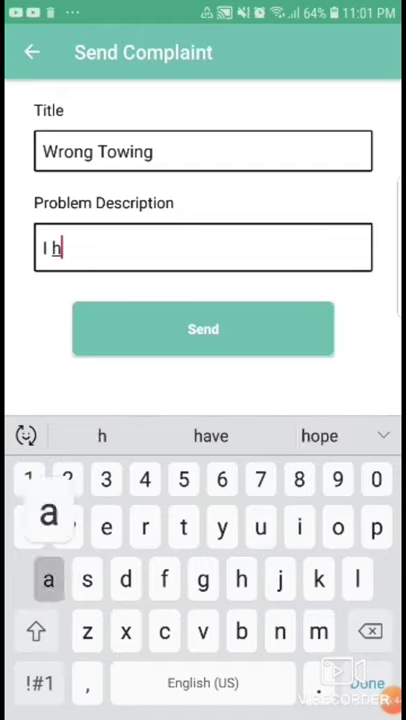
text(ave the)
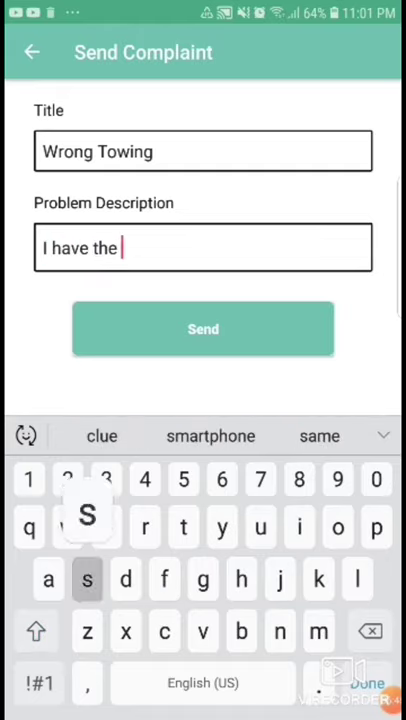
text(sticker .)
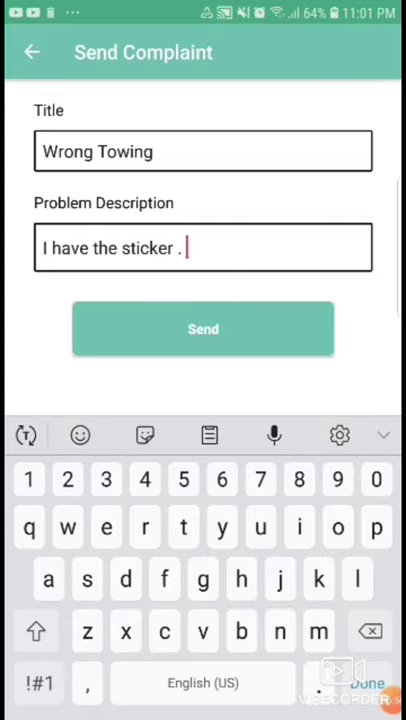
text(Sticker number  123)
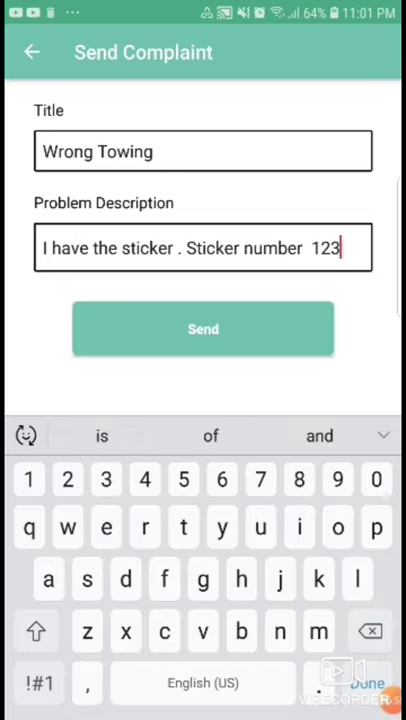
text(.)
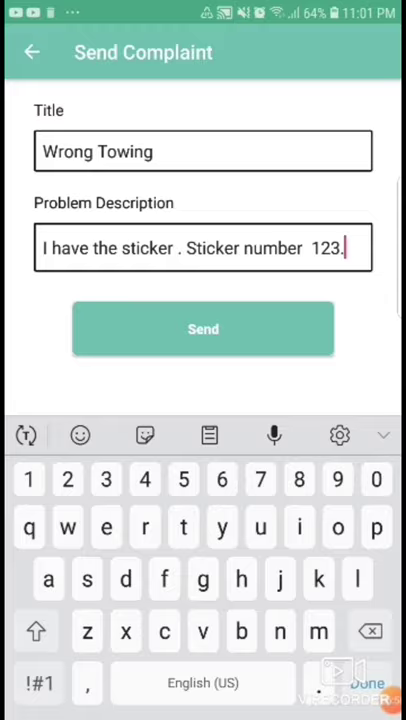
click(203, 329)
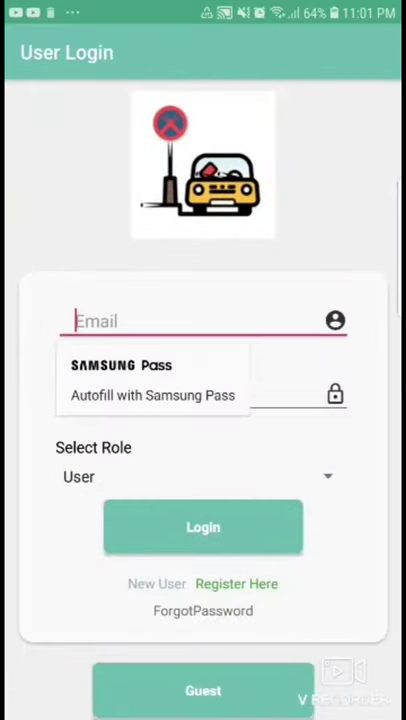
click(200, 476)
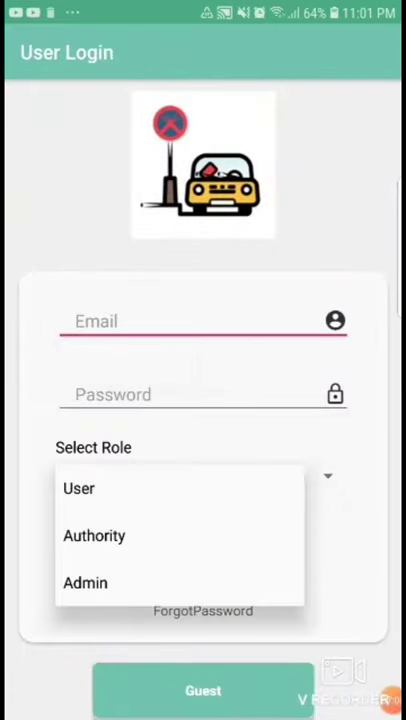
text(a)
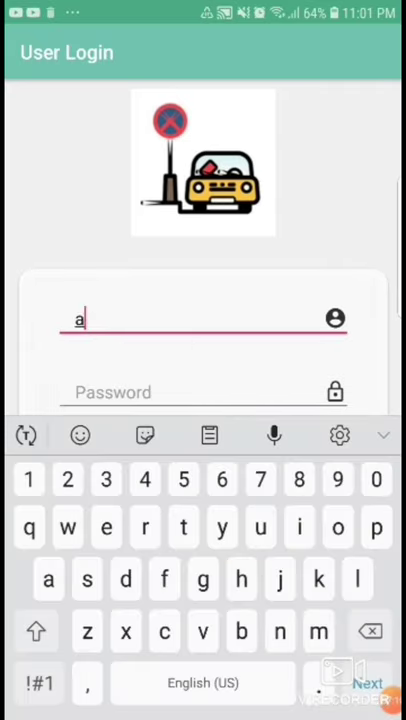
text(dmin)
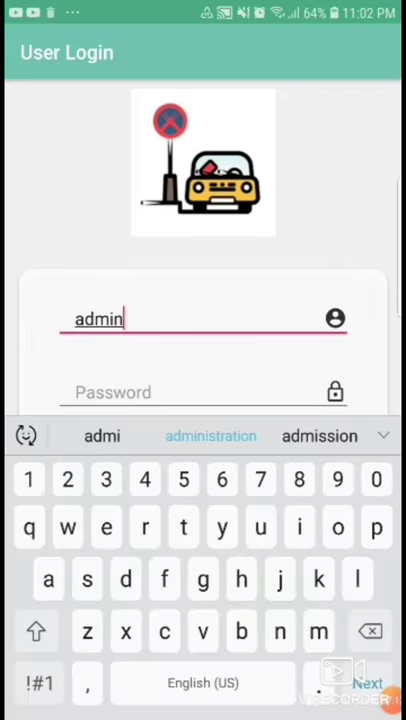
click(203, 392)
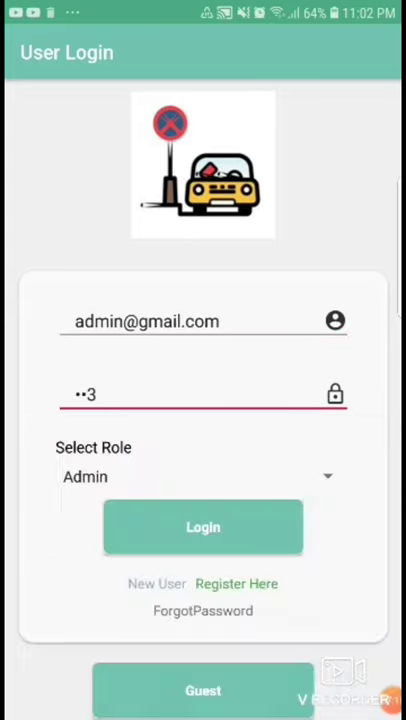
text(3)
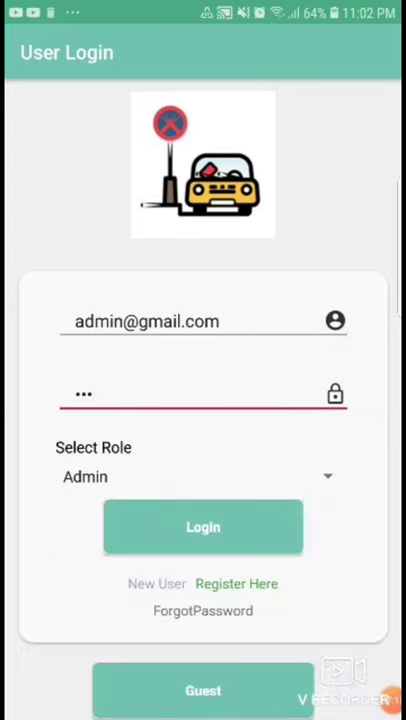
click(203, 527)
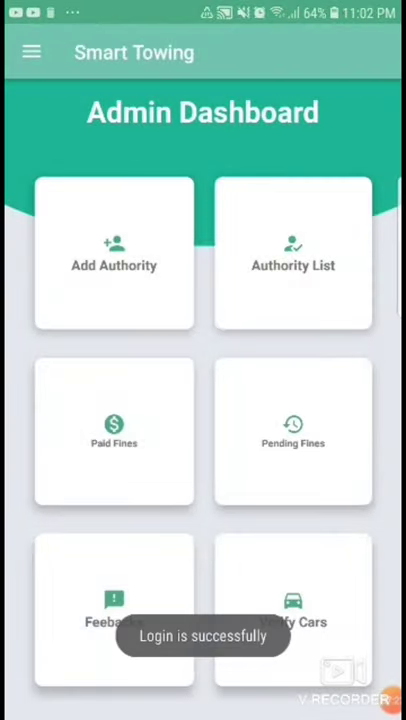
click(113, 620)
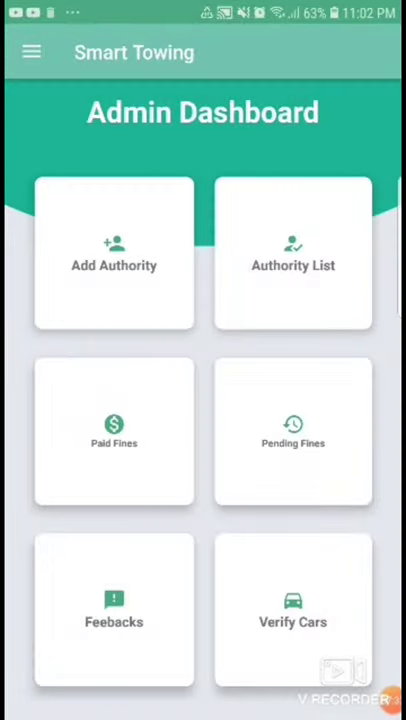
Step: Log out of the admin account, visit the Guest search, then return to login
click(33, 52)
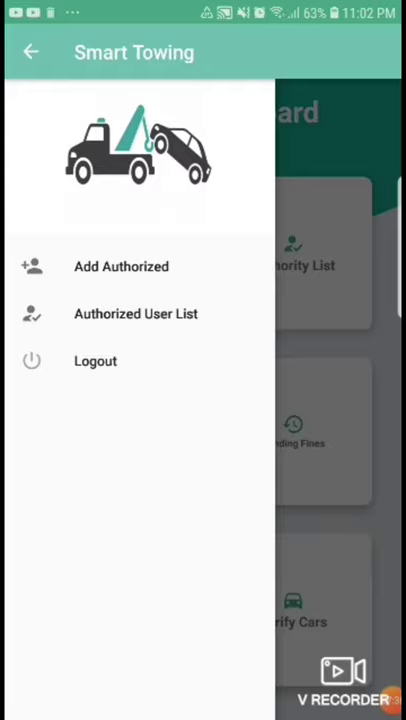
click(95, 361)
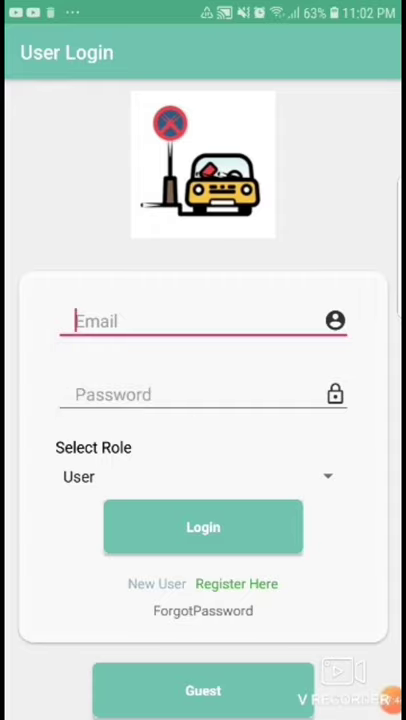
click(203, 690)
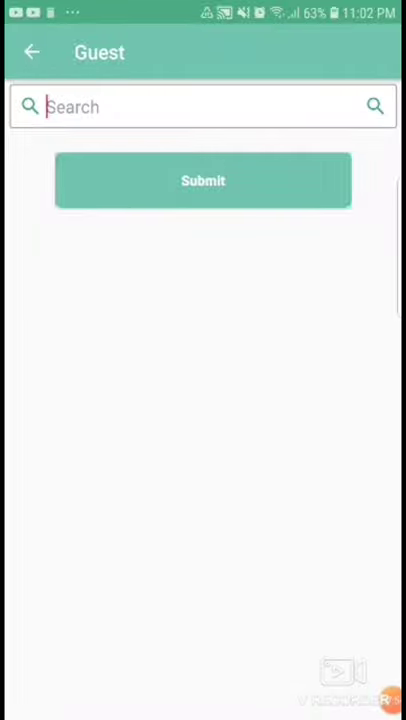
click(31, 51)
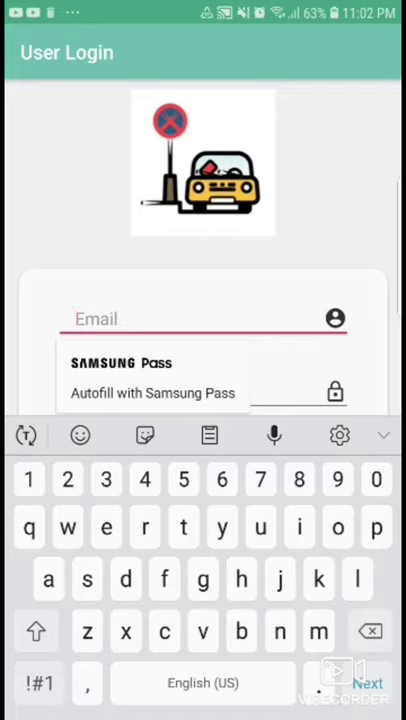
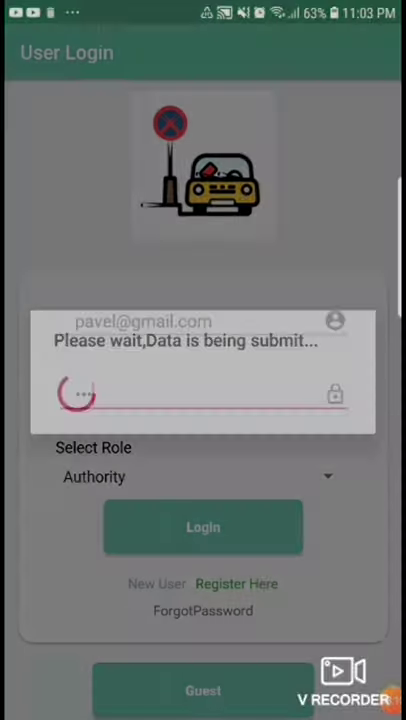
Step: Log in with the Authority role and decline Samsung Pass saving the credentials
click(203, 527)
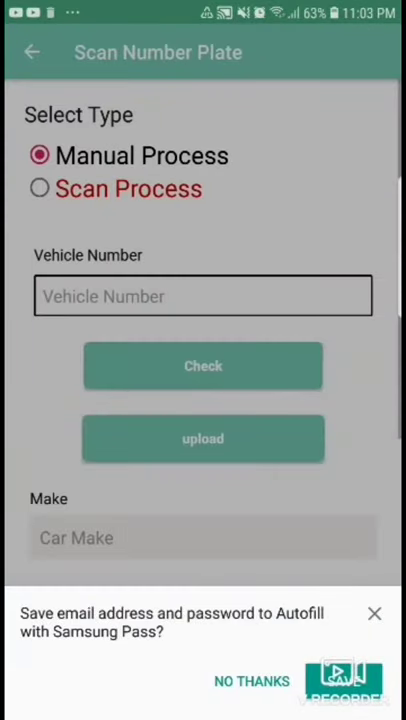
click(371, 615)
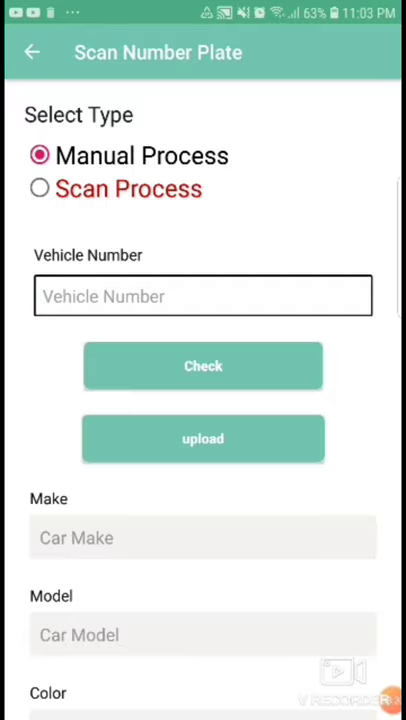
click(202, 296)
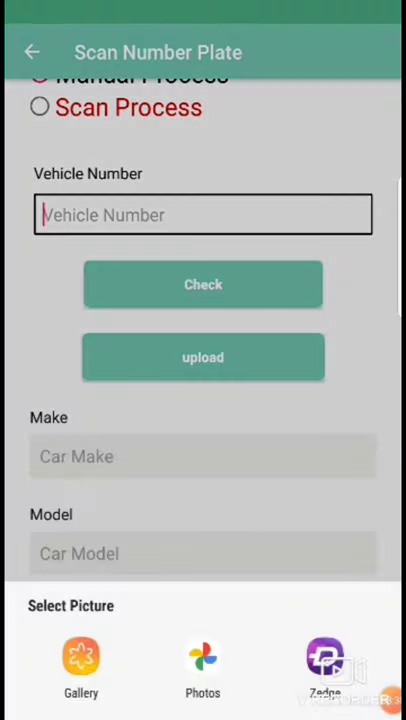
click(81, 660)
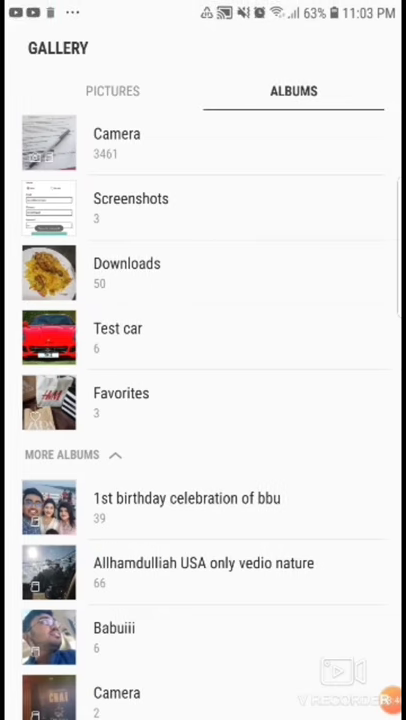
click(118, 328)
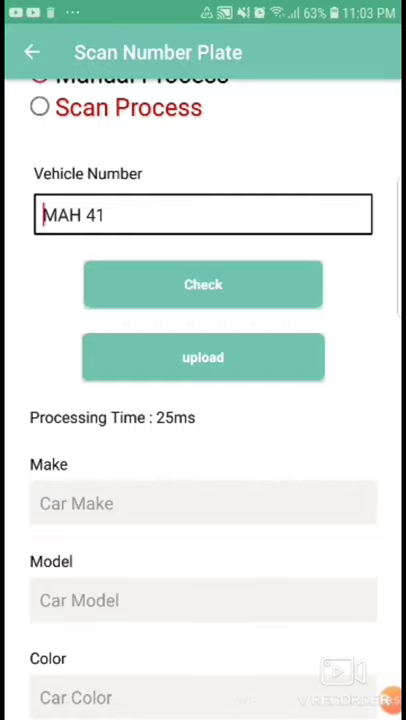
click(203, 284)
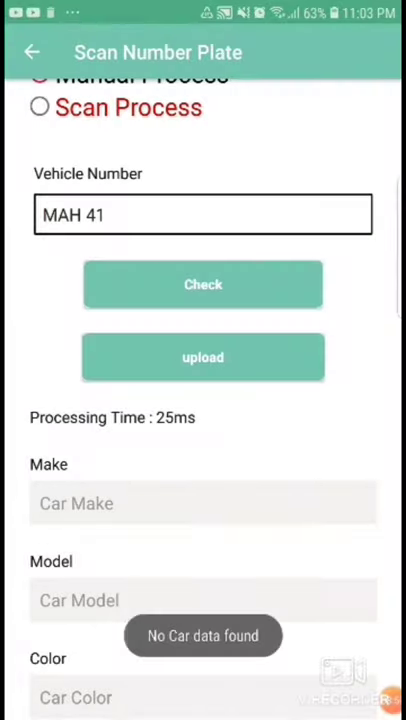
Step: Enter the car as a Gray Audi A4
click(203, 503)
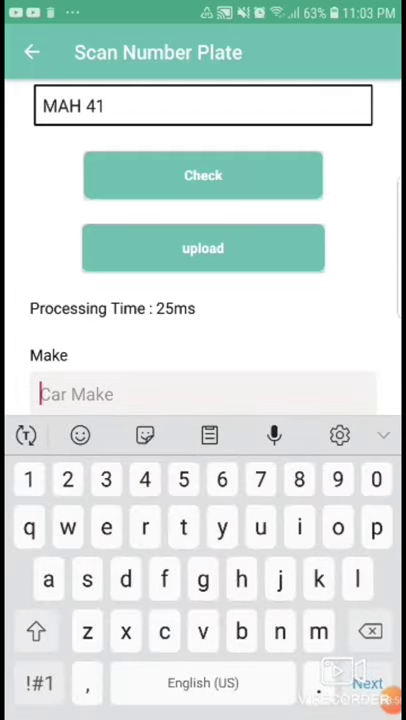
text(A)
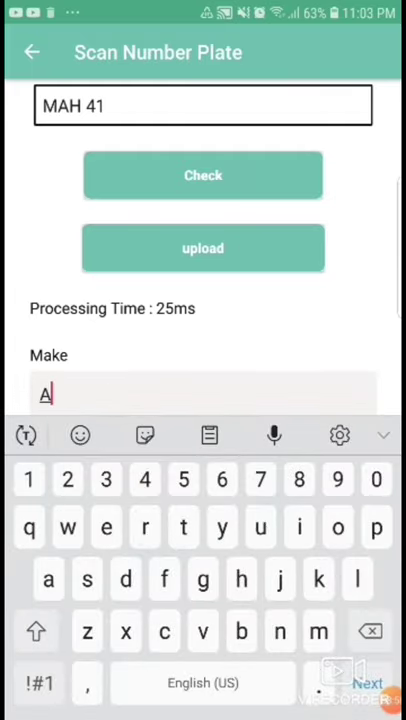
text(udi)
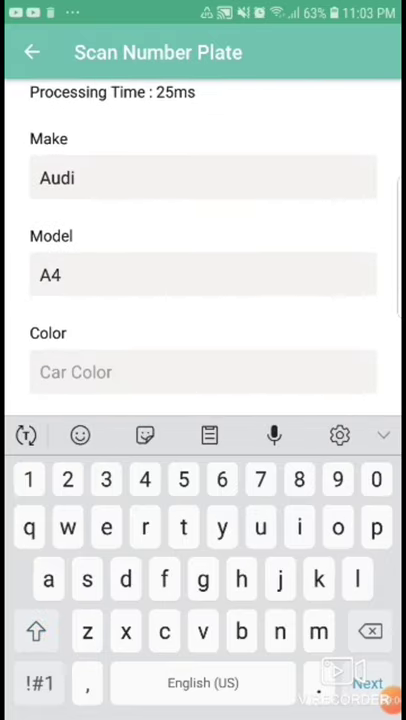
text(g)
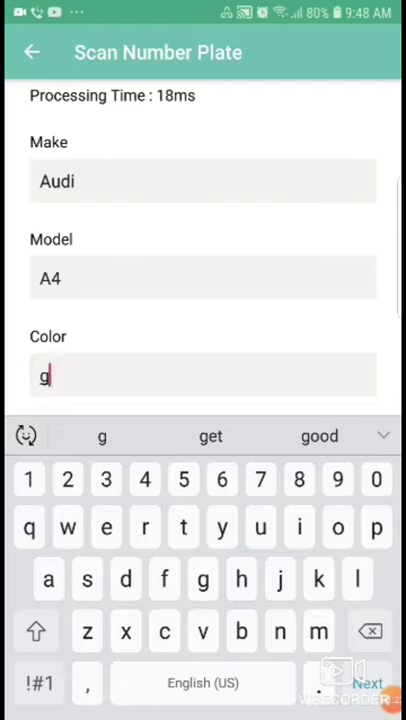
Step: Title the fine 'Unauthorized parking' with description 'No authorized sticker'
click(144, 527)
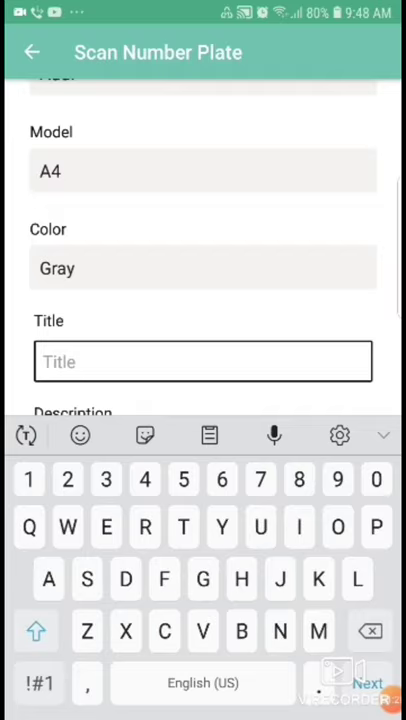
text(Unauthorized  parking)
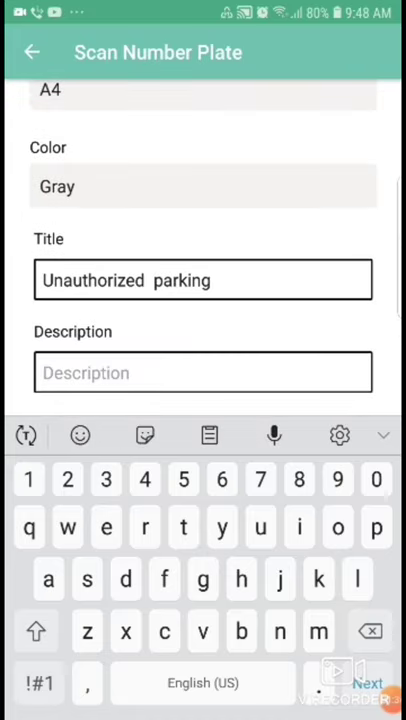
text(No)
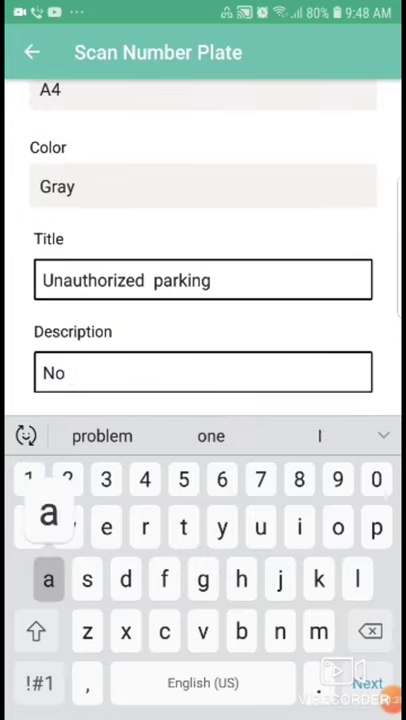
text(auth)
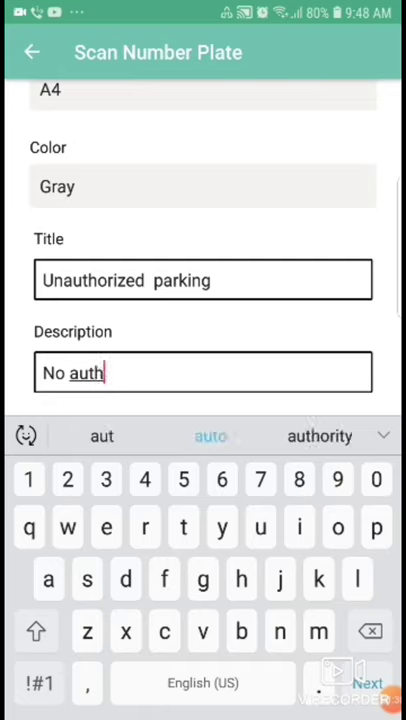
text(pri)
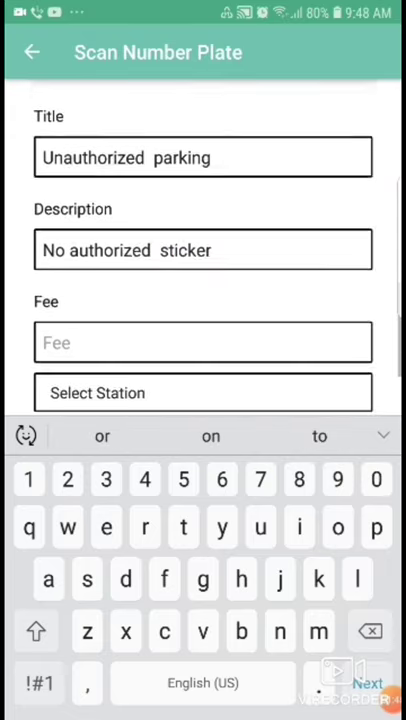
Step: Set fee 200 and station Location 1, allowing photo access for the upload
text(20)
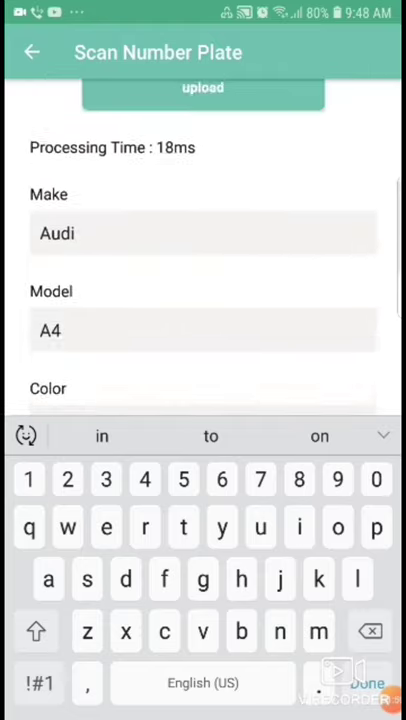
scroll(down, 3)
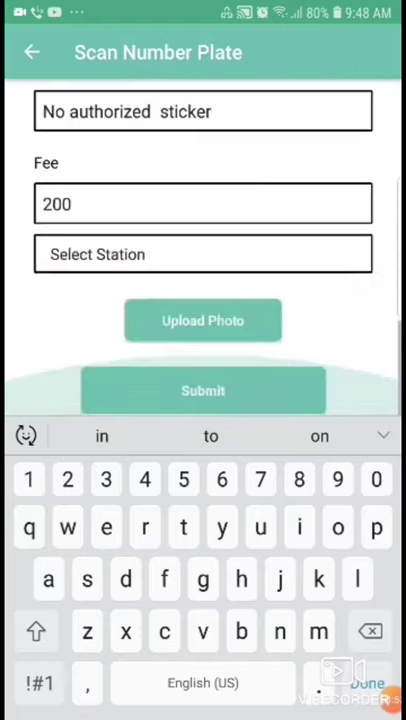
click(203, 253)
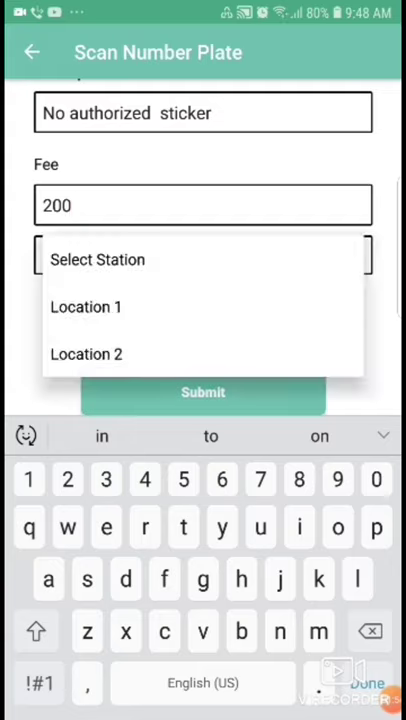
click(86, 307)
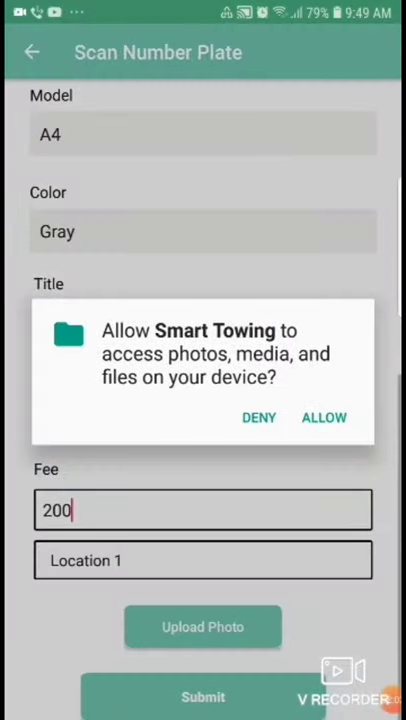
click(323, 417)
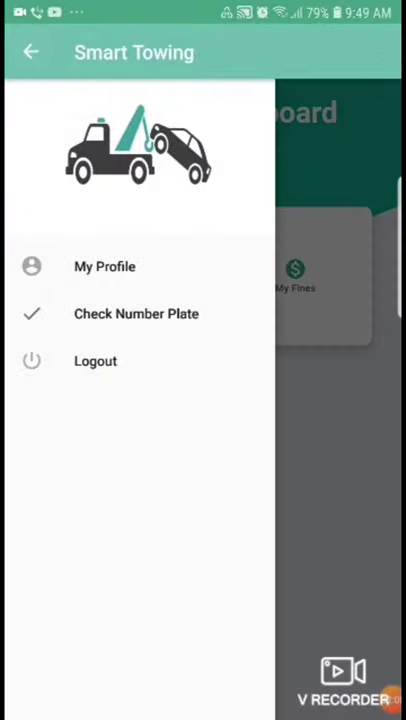
Step: Log out, continue as guest, and search plate MAH 41 to view its 200$ Unauthorized parking fine
click(95, 360)
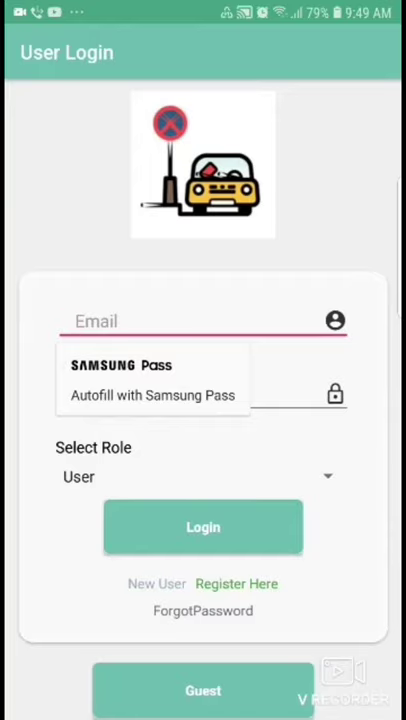
click(203, 690)
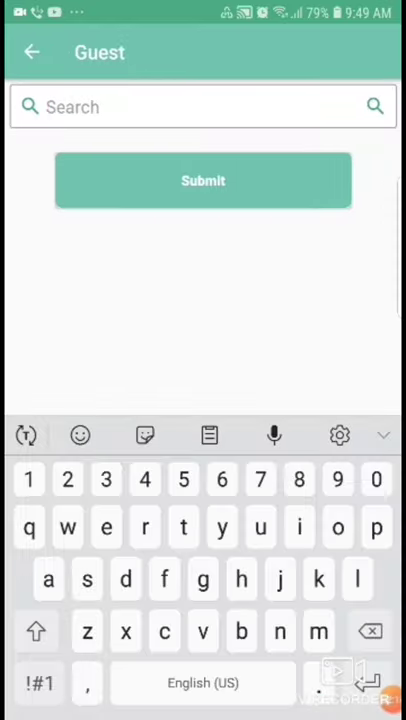
text(MAH 41)
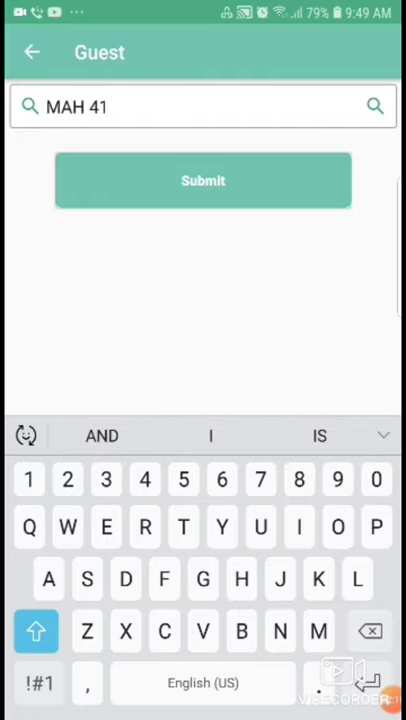
click(203, 180)
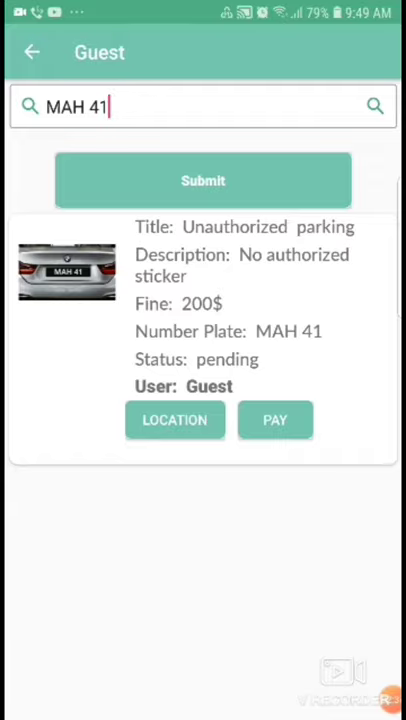
click(174, 420)
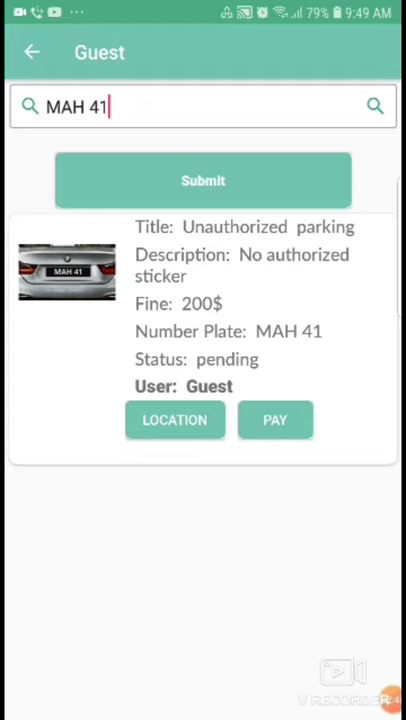
Step: Return to the login page and log in with the User role, declining to save login details
click(32, 52)
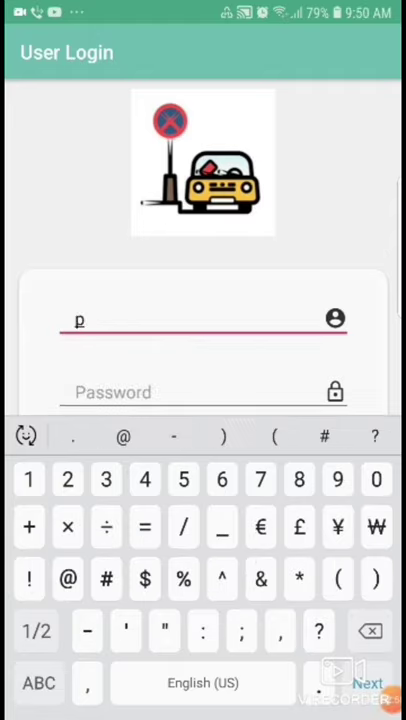
click(203, 392)
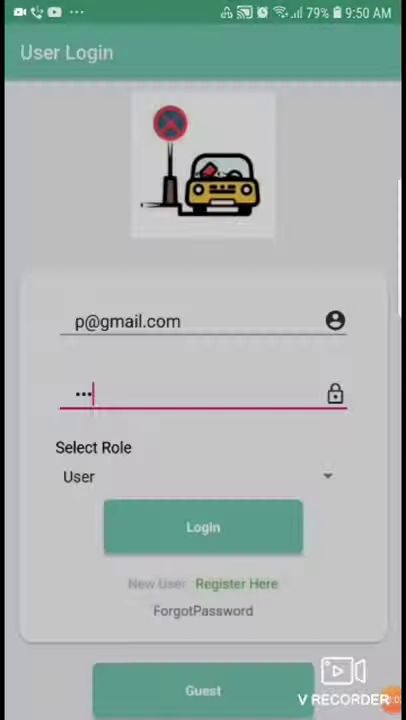
click(203, 527)
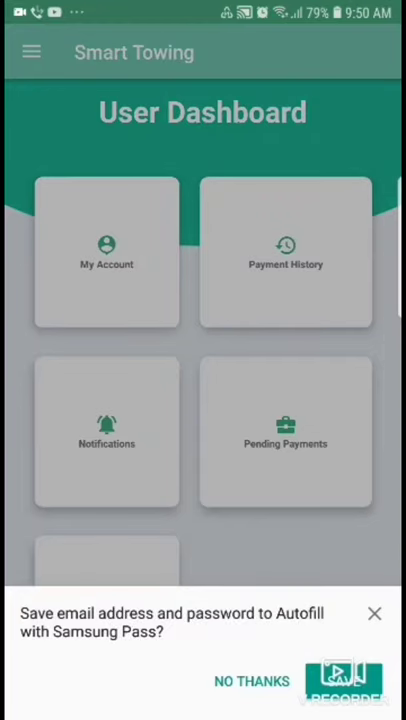
click(106, 253)
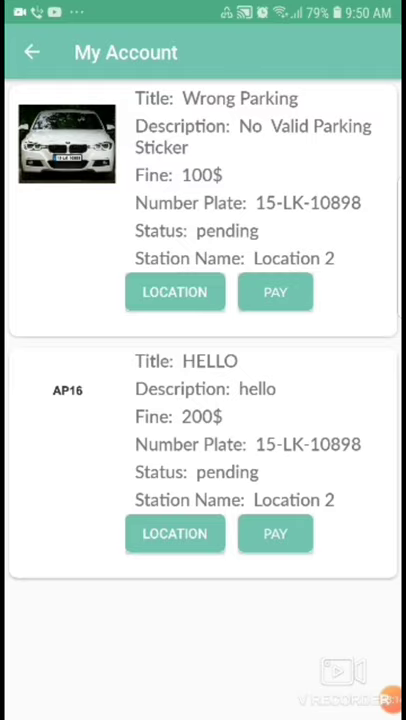
click(275, 292)
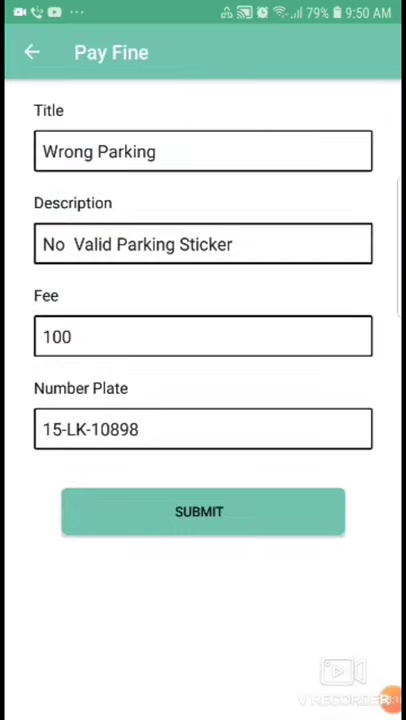
click(203, 511)
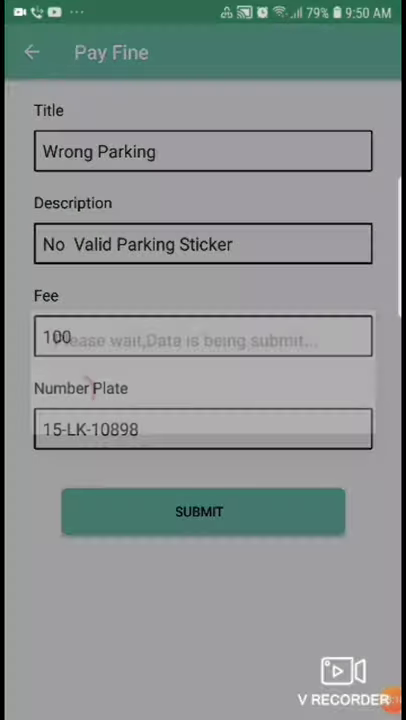
click(199, 511)
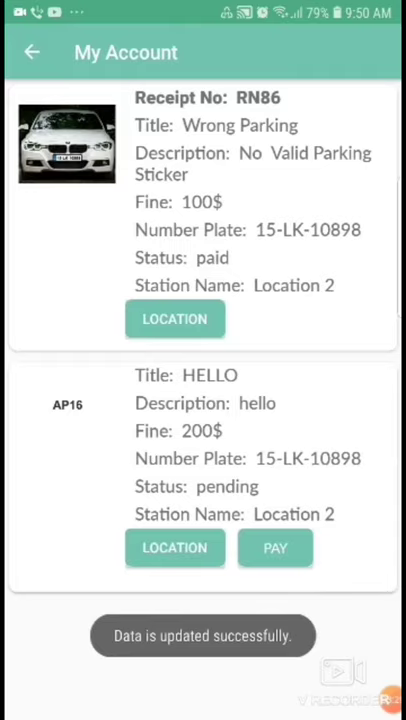